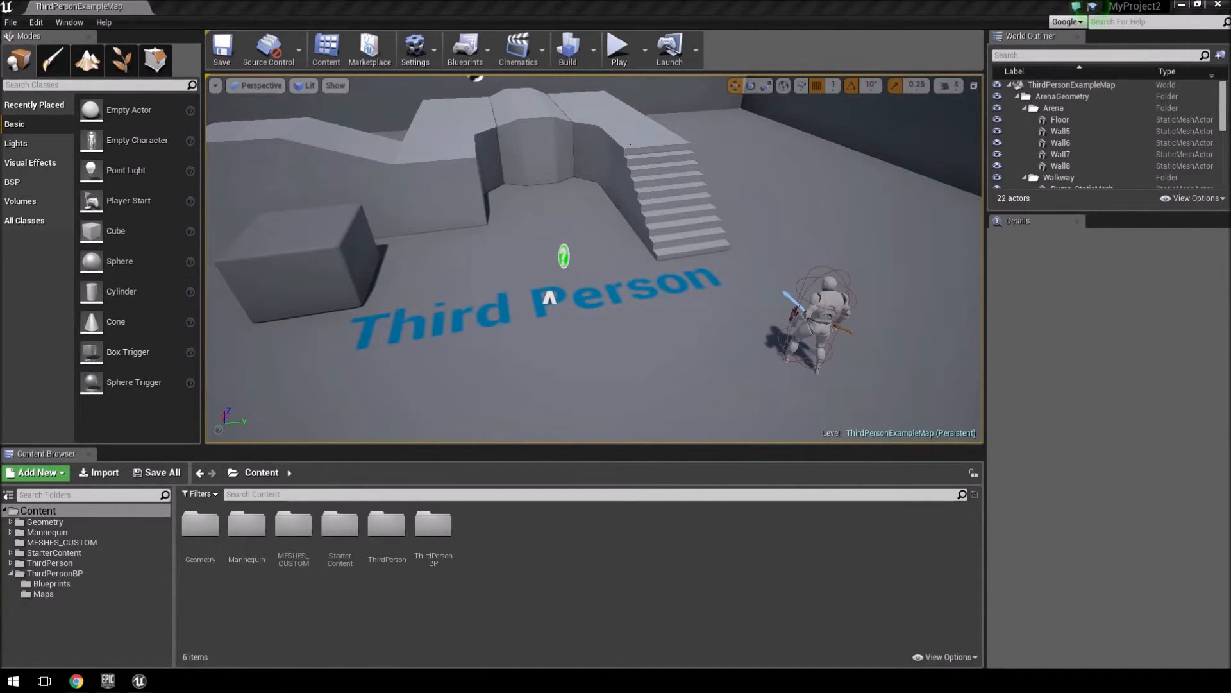
mouse_move(582, 339)
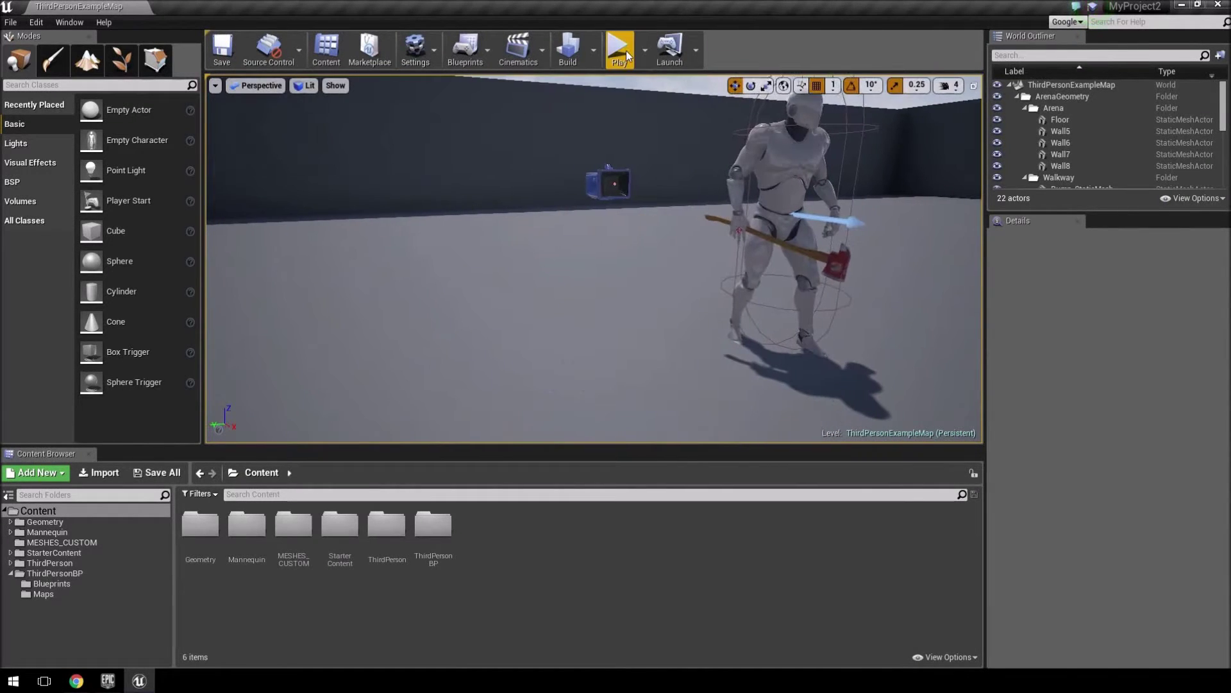
Step: Start a play session of ThirdPersonExampleMap to see the mannequin carrying the axe
click(619, 47)
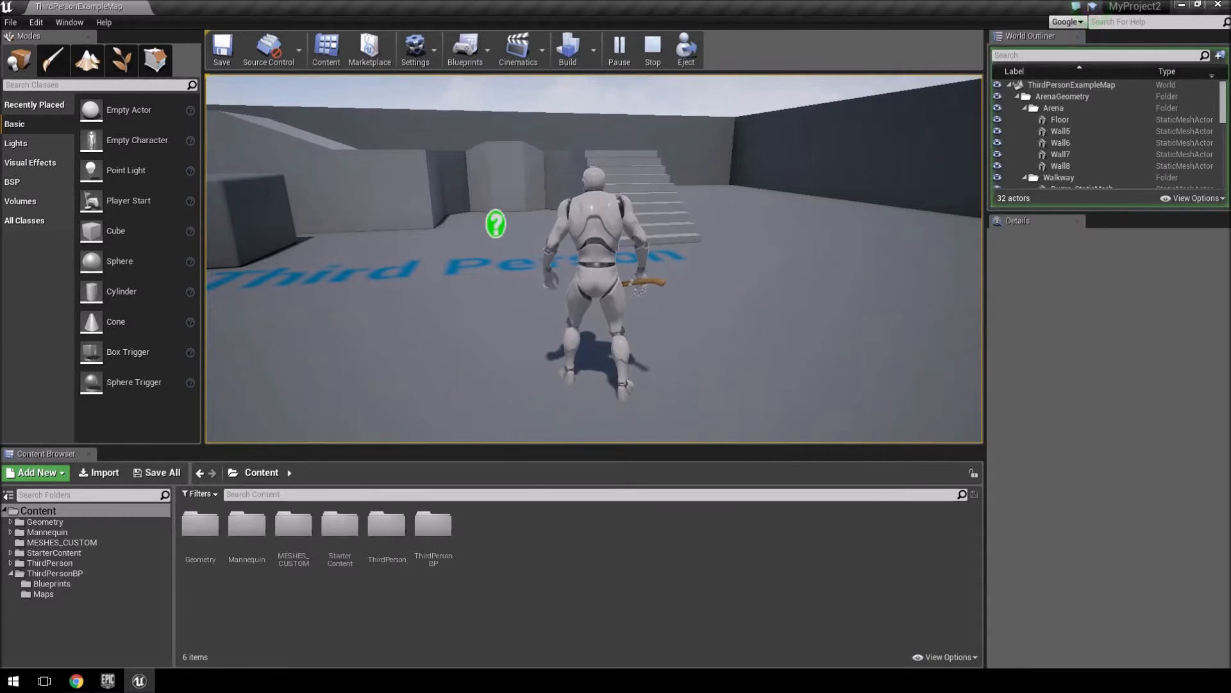
Step: Stop play, open the ThirdPersonCharacter blueprint viewport and remove the old axe_tut component
click(652, 49)
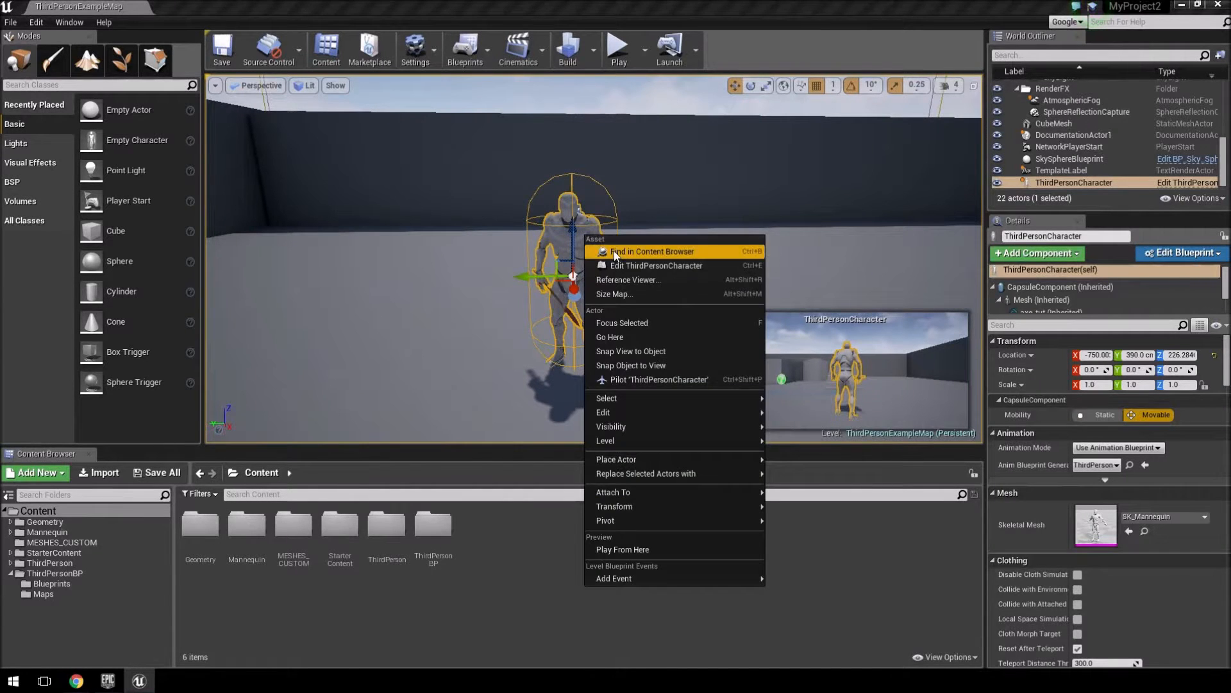
click(651, 252)
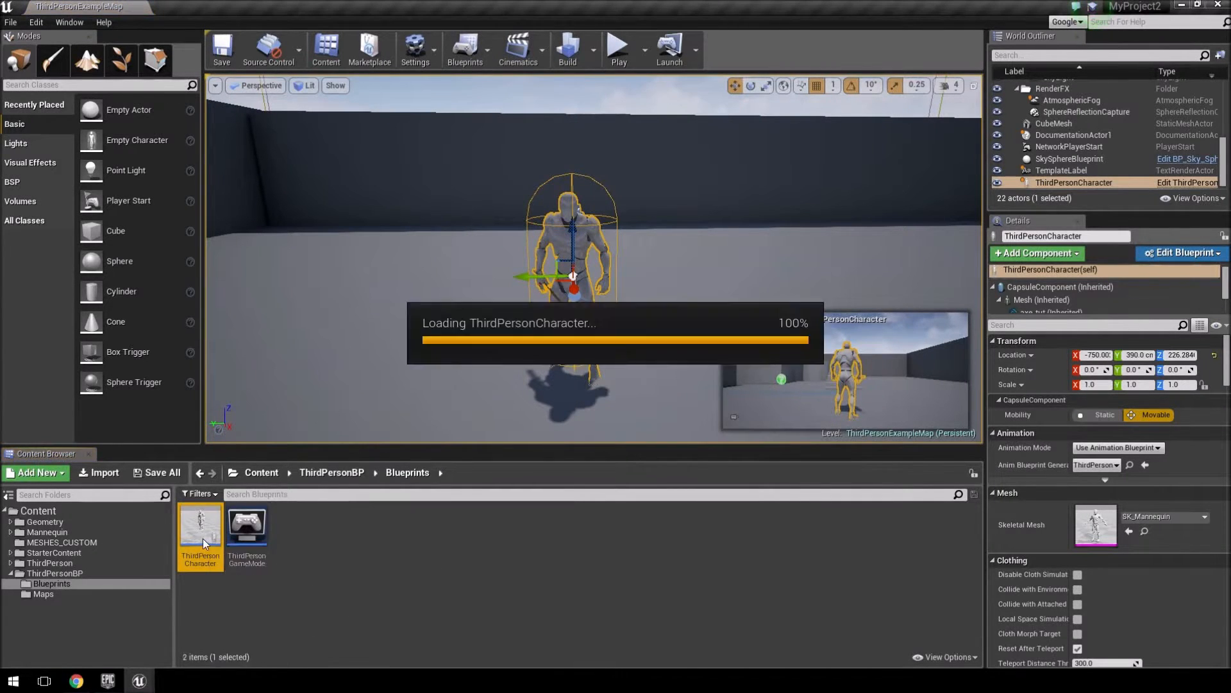
double_click(200, 529)
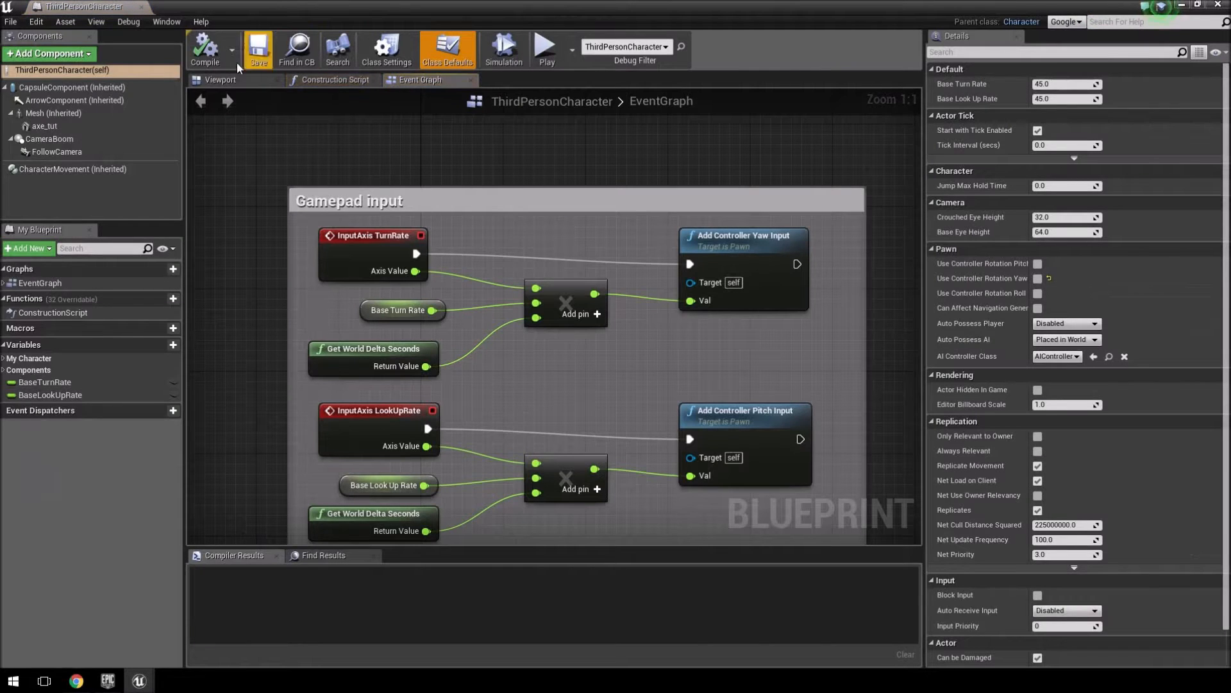
click(219, 80)
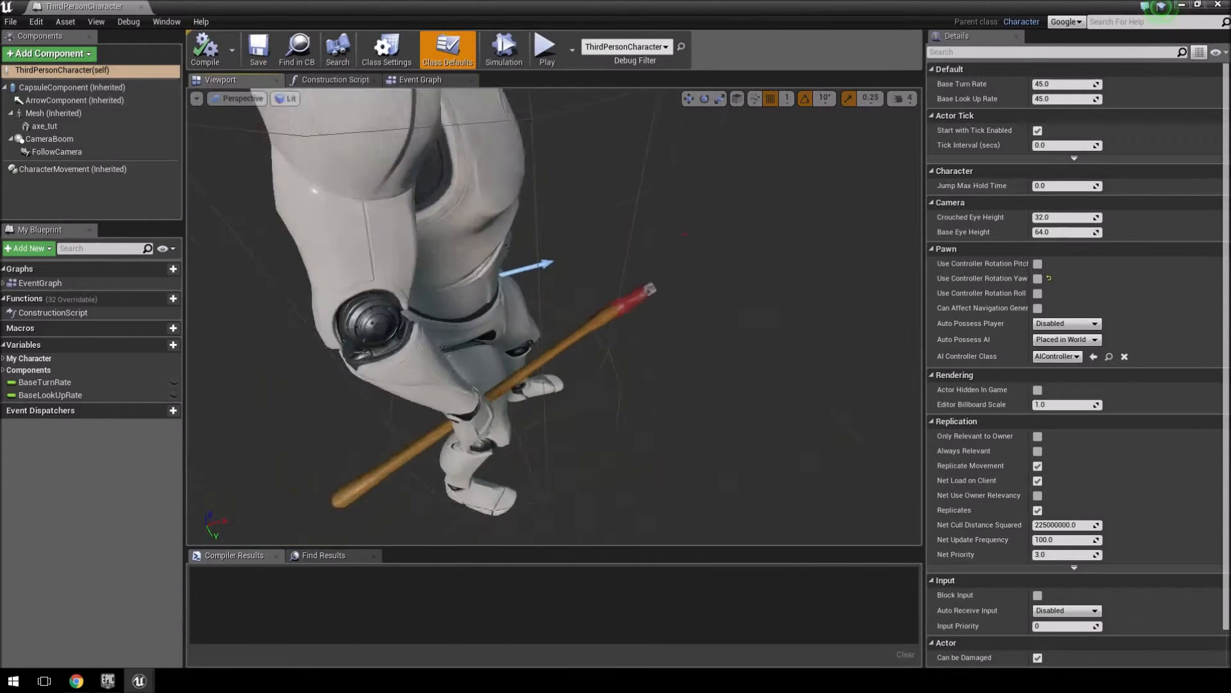
click(45, 126)
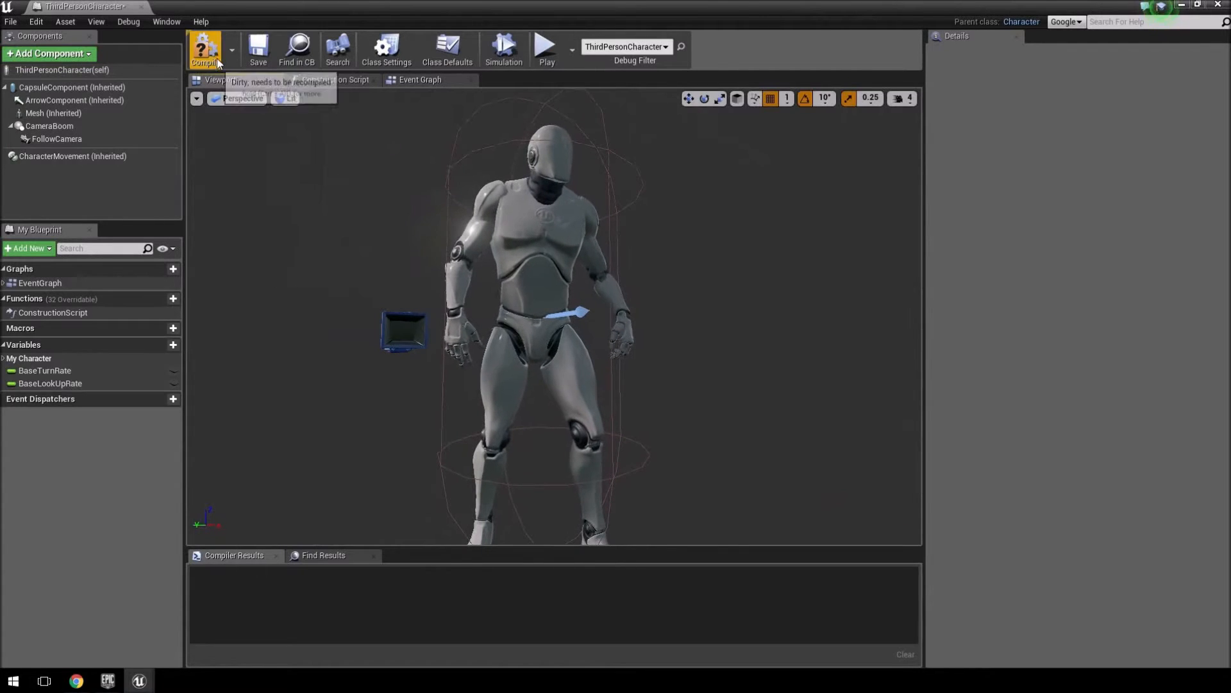
Step: Recompile the blueprint and select the axe_tut mesh in the MESHES_CUSTOM folder
click(205, 48)
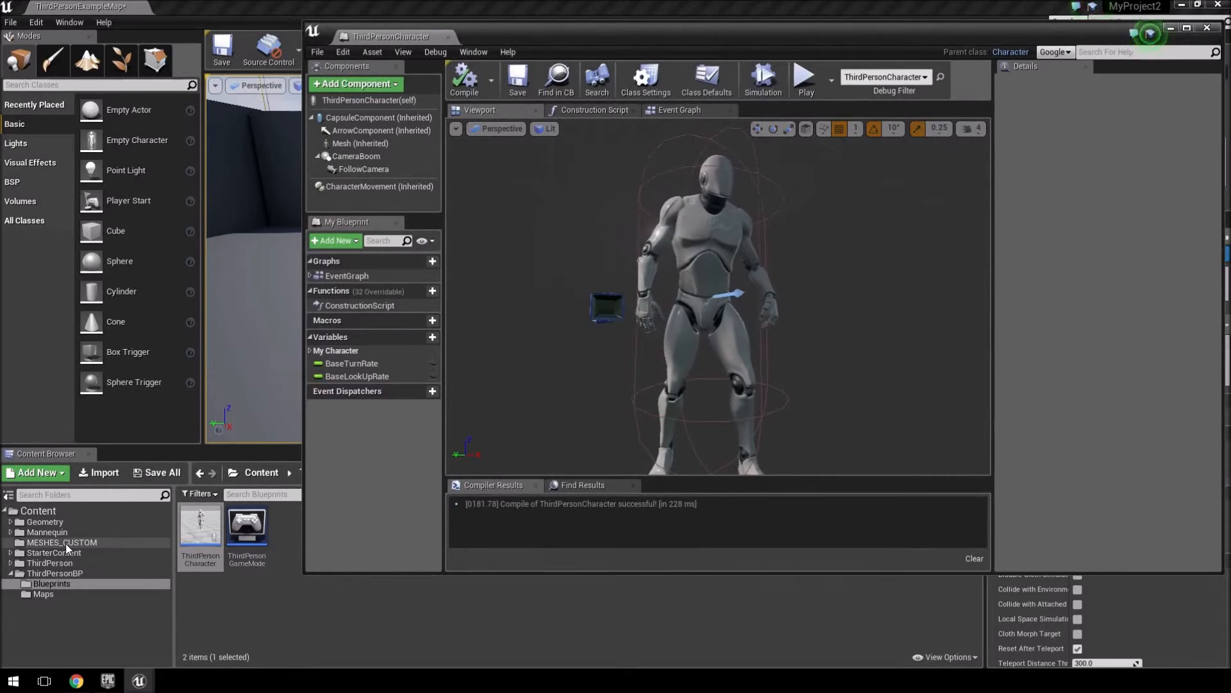
click(62, 541)
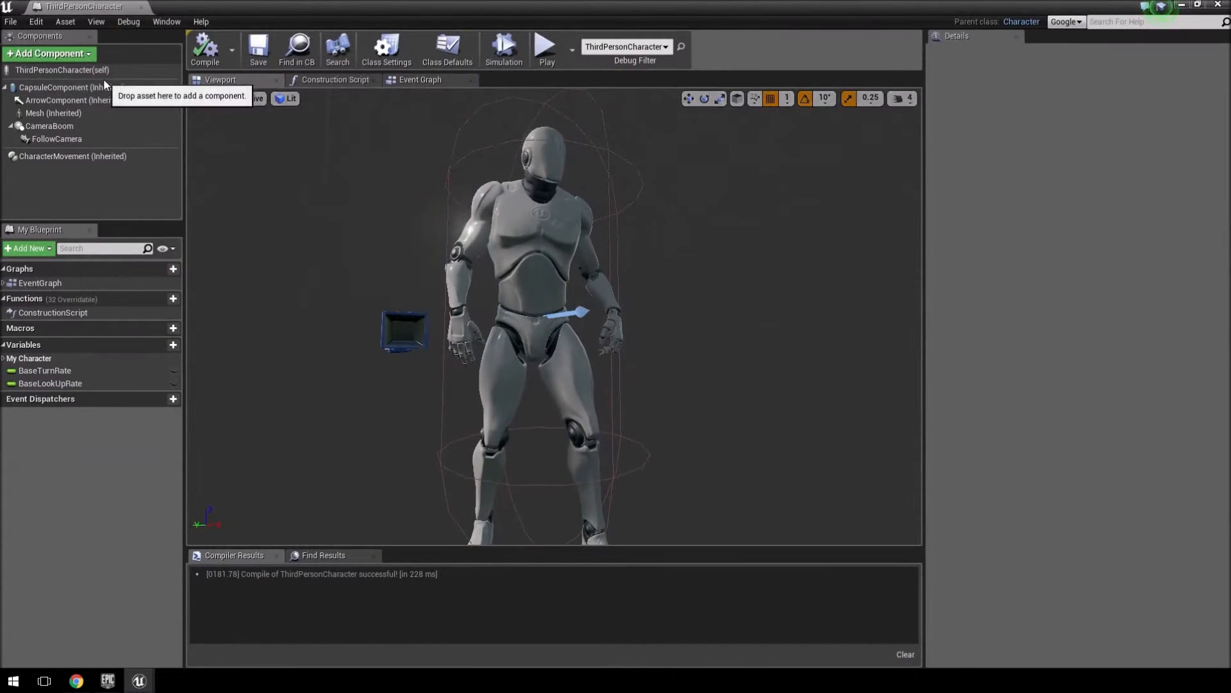
Step: Add axe_tut as a new Static Mesh component and select it to show its Details
click(48, 54)
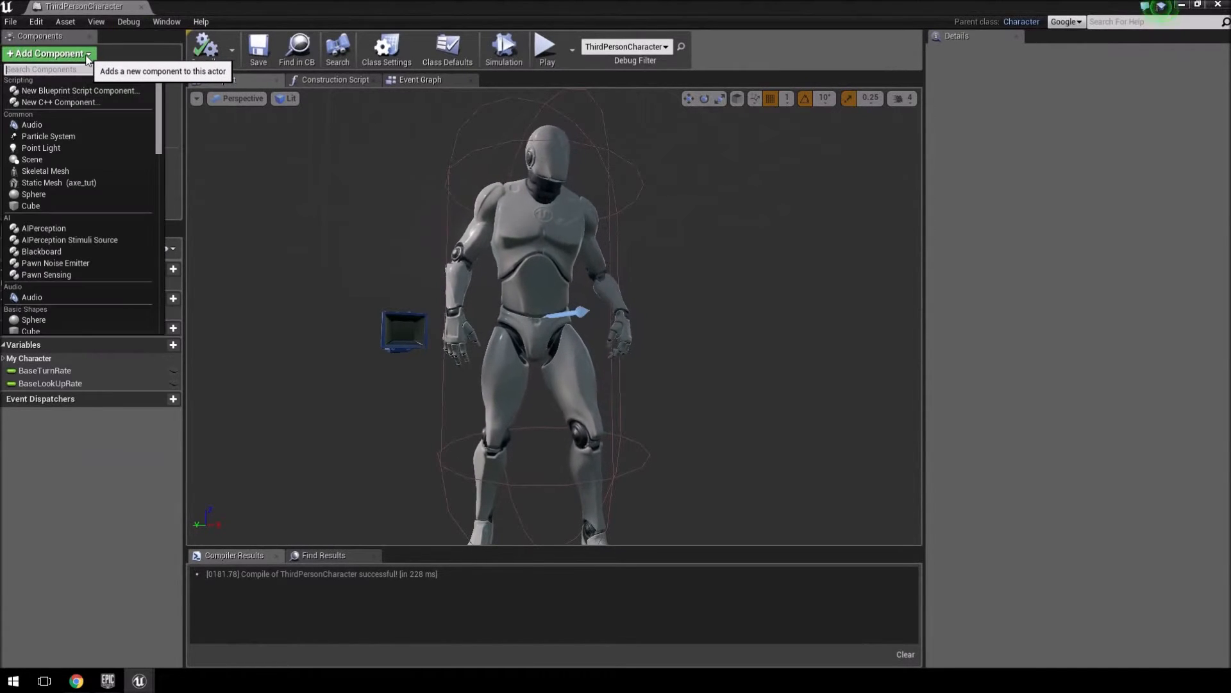
mouse_move(57, 182)
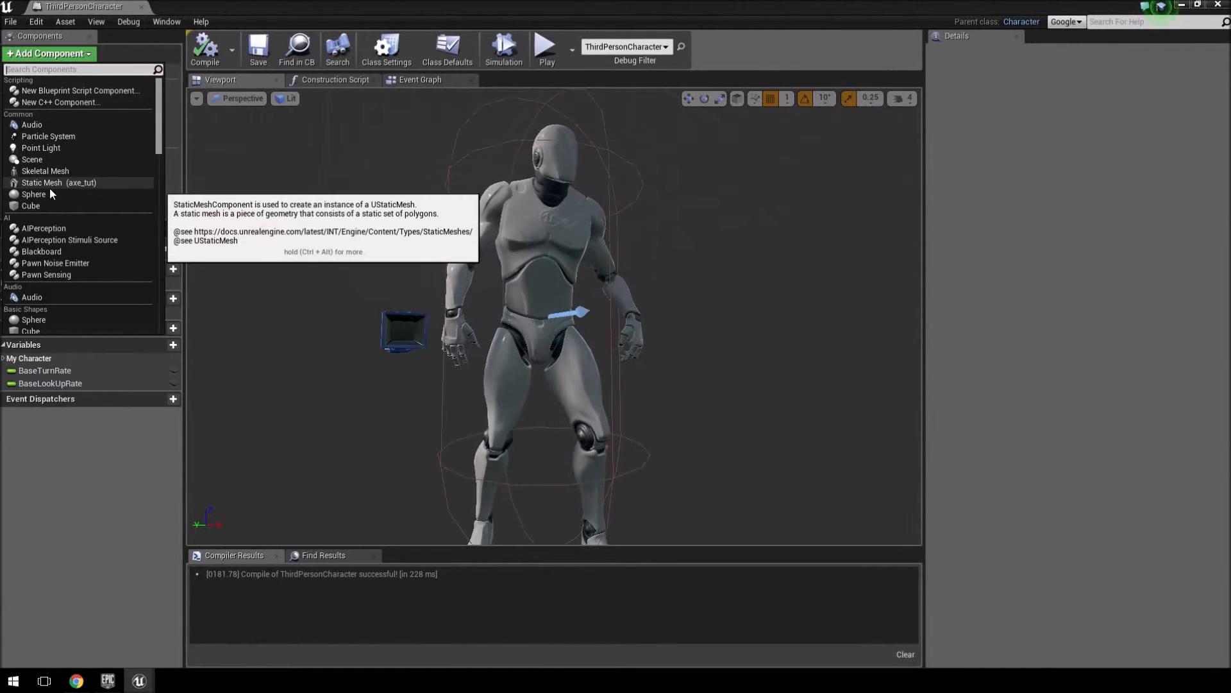
mouse_move(79, 189)
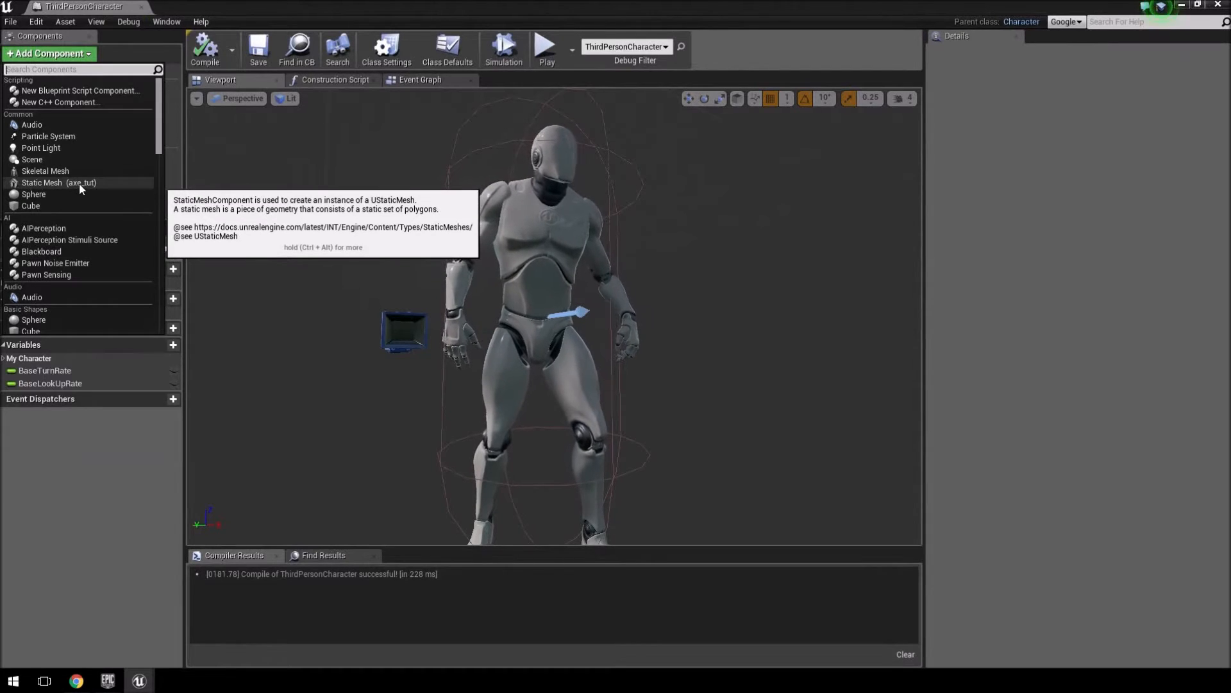
click(57, 182)
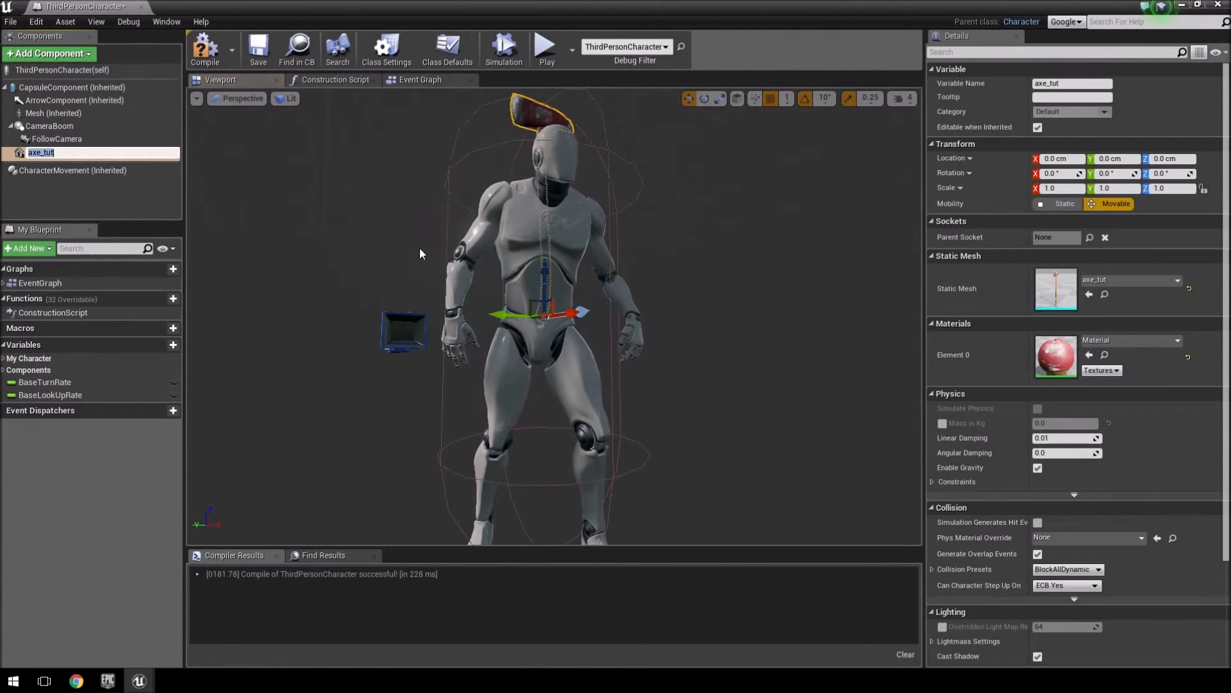
mouse_move(43, 154)
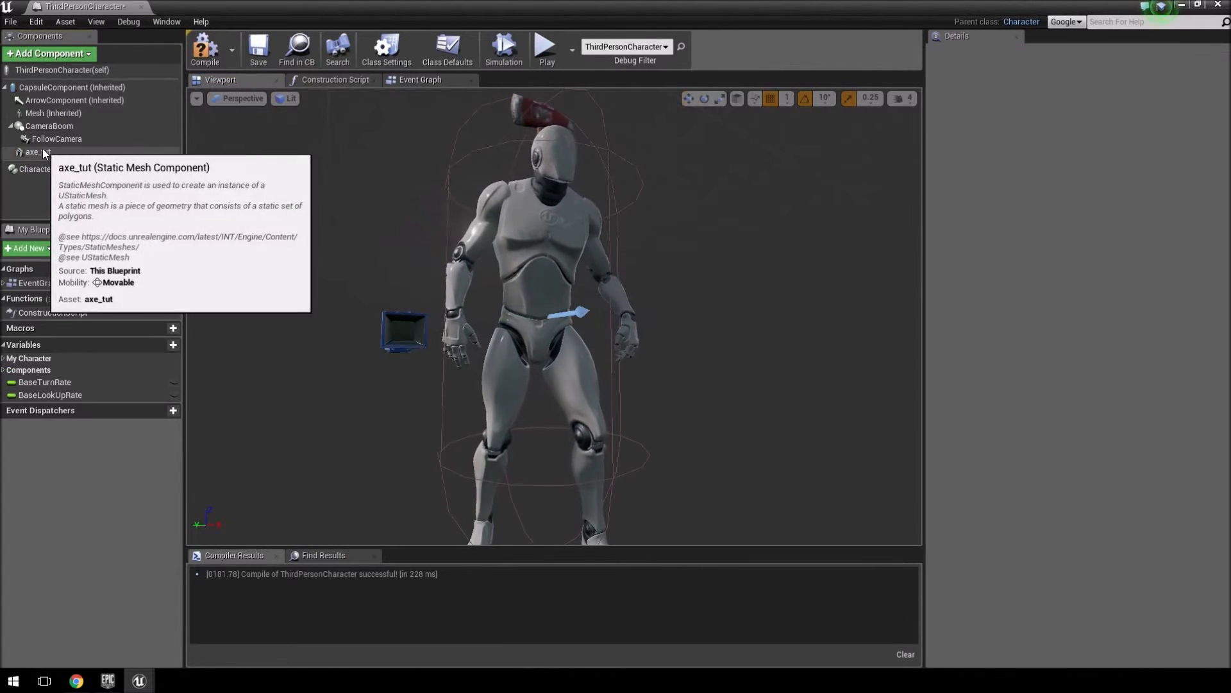
click(37, 151)
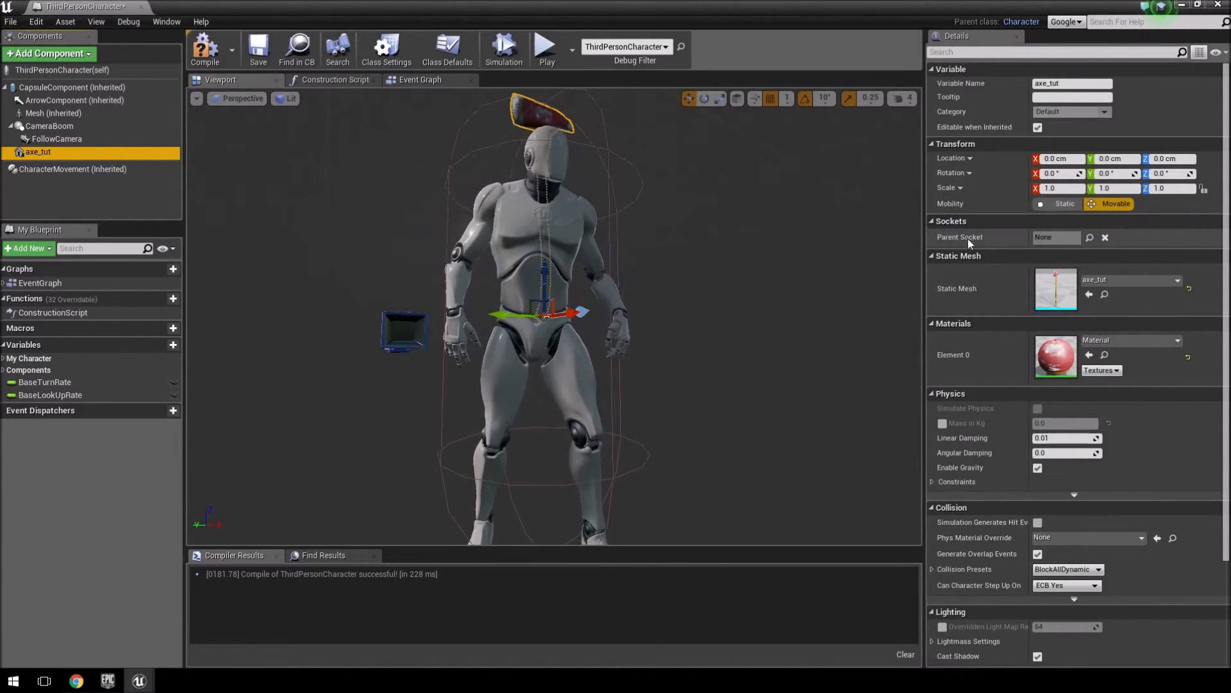
mouse_move(1091, 237)
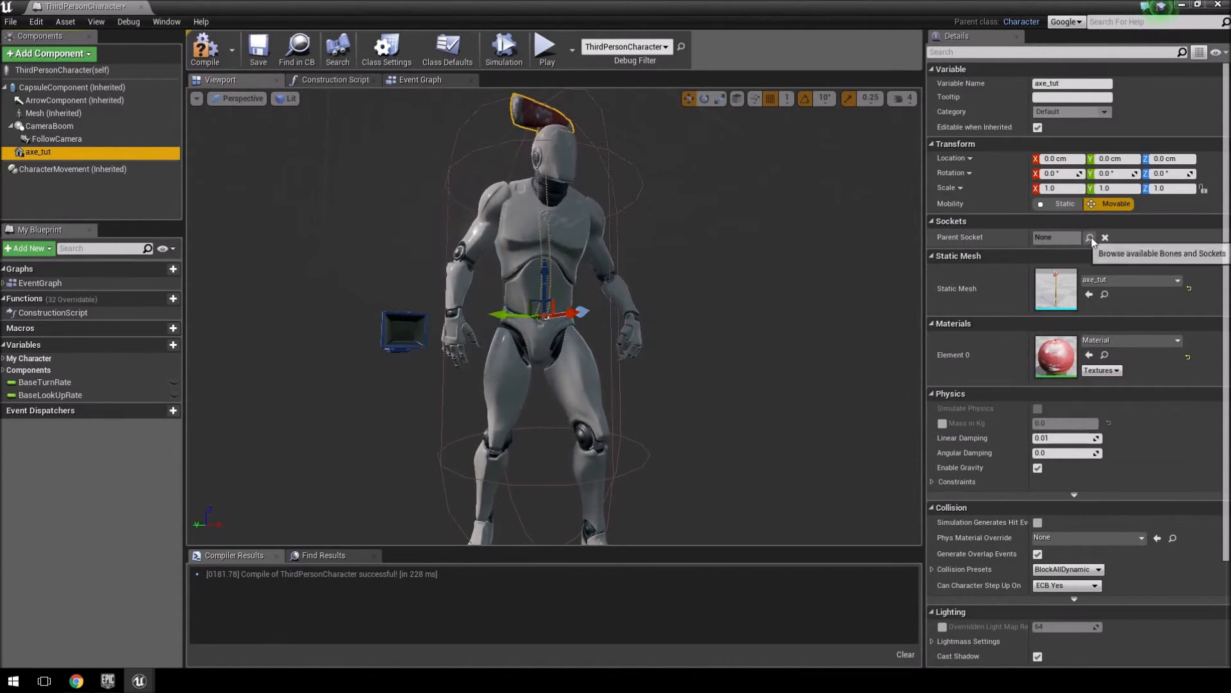
mouse_move(1088, 248)
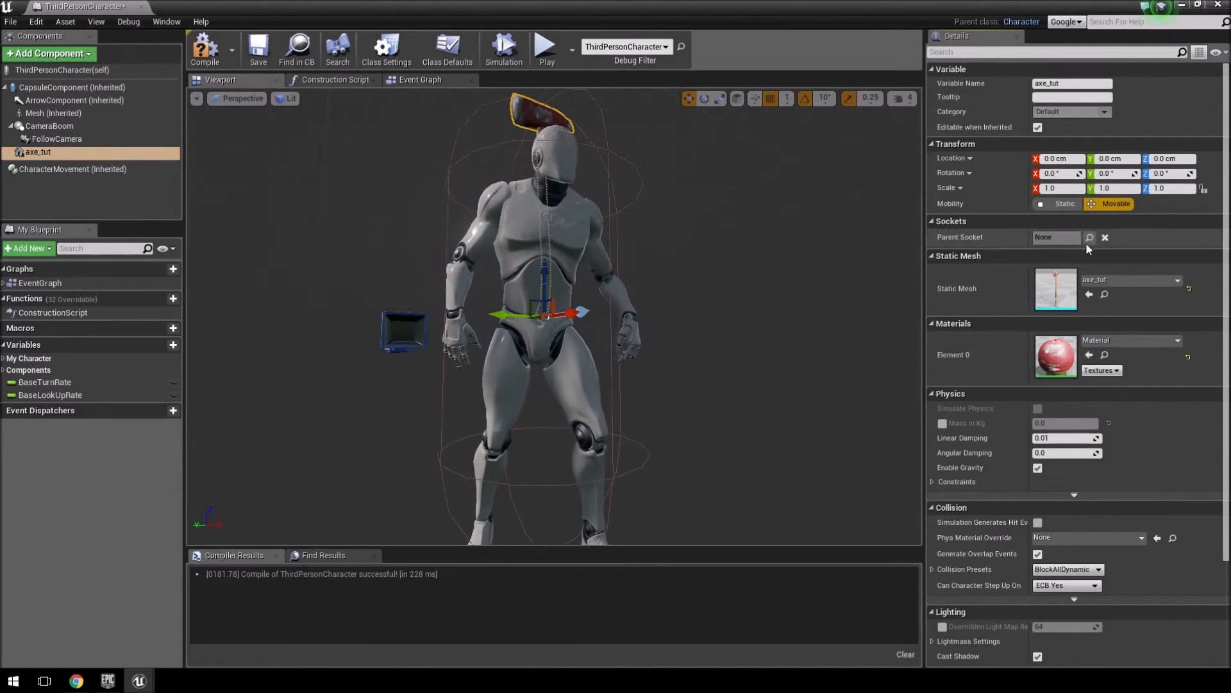
mouse_move(54, 112)
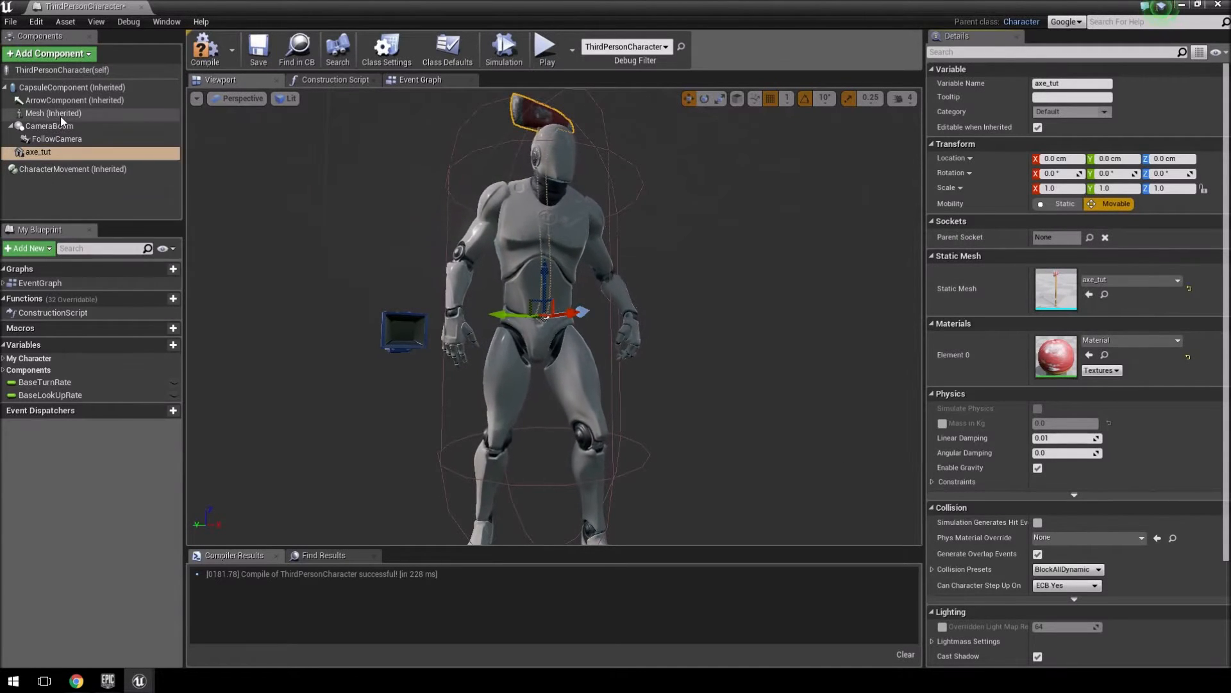
Step: Drag the axe_tut component under the character's Mesh component so it becomes its child
click(54, 113)
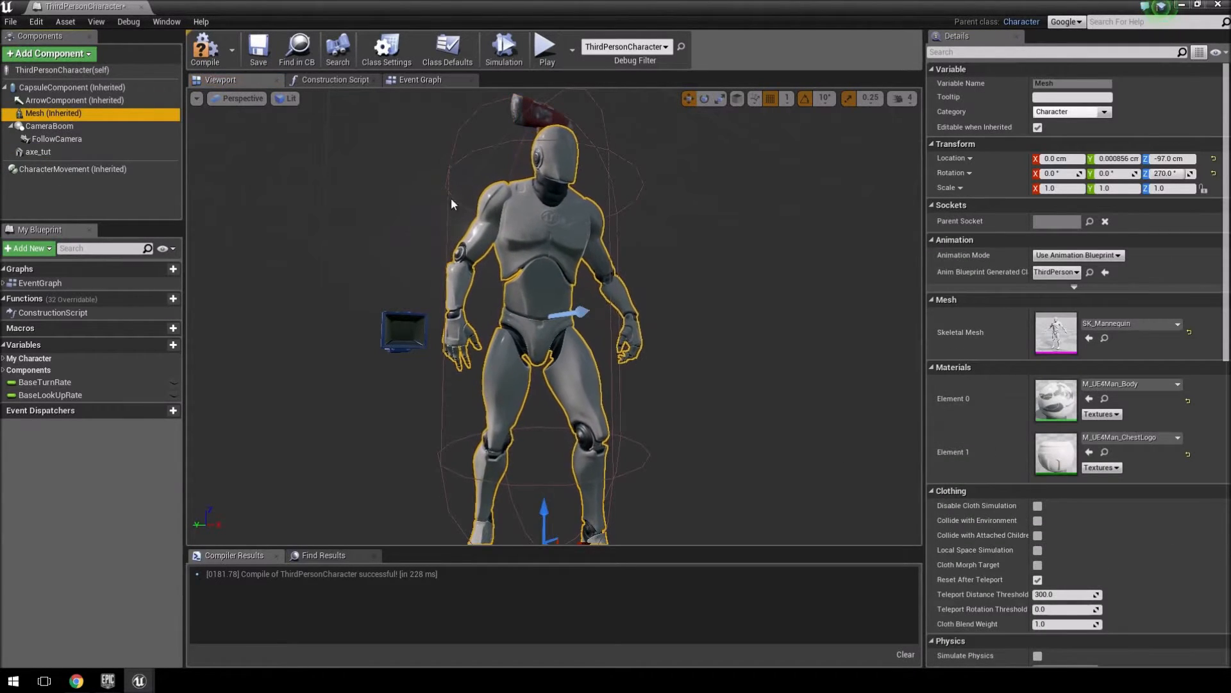
click(37, 152)
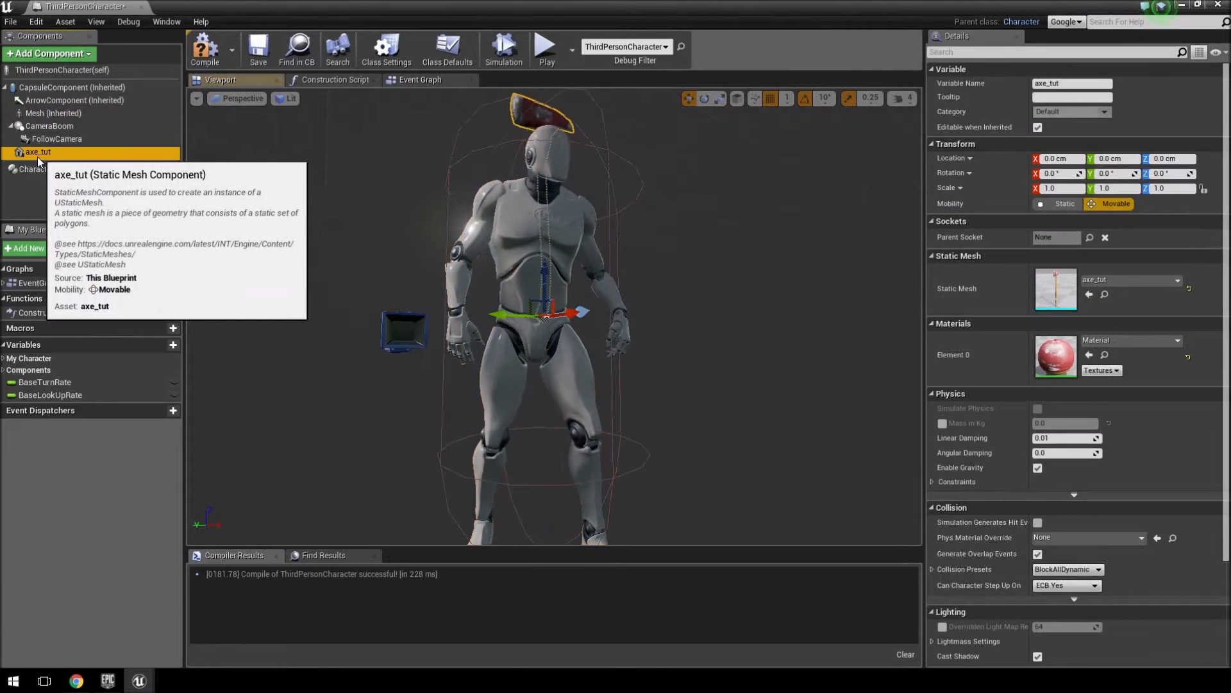
drag(37, 152, 53, 113)
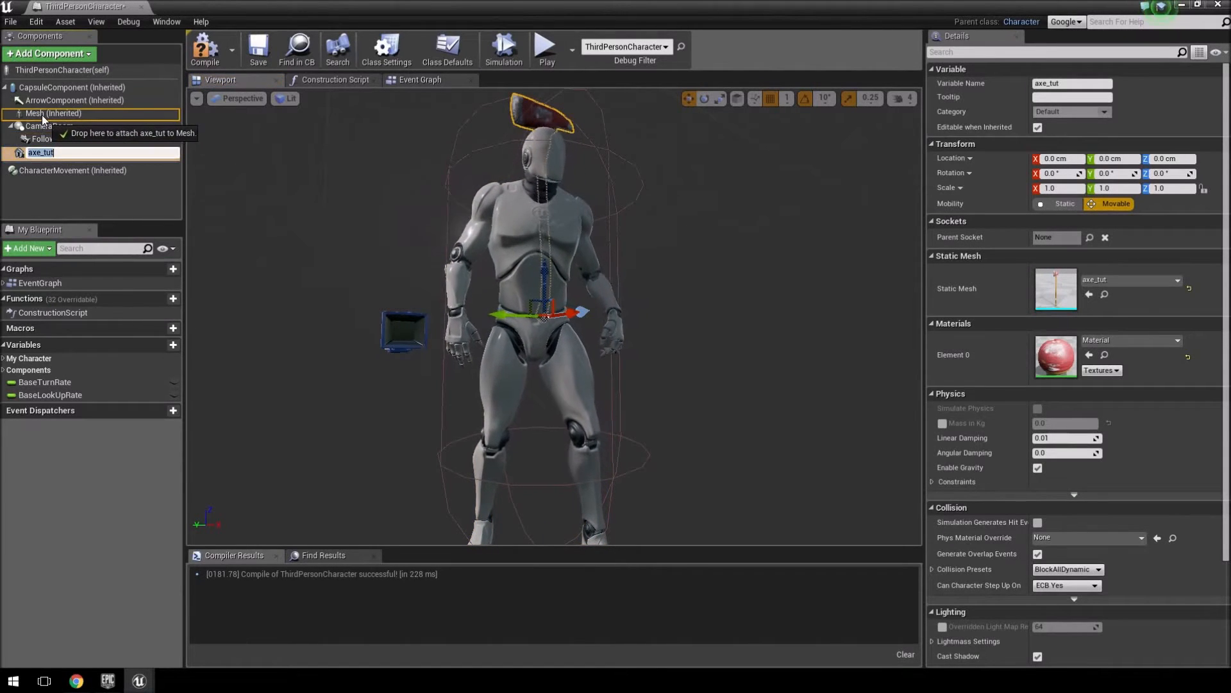
click(55, 113)
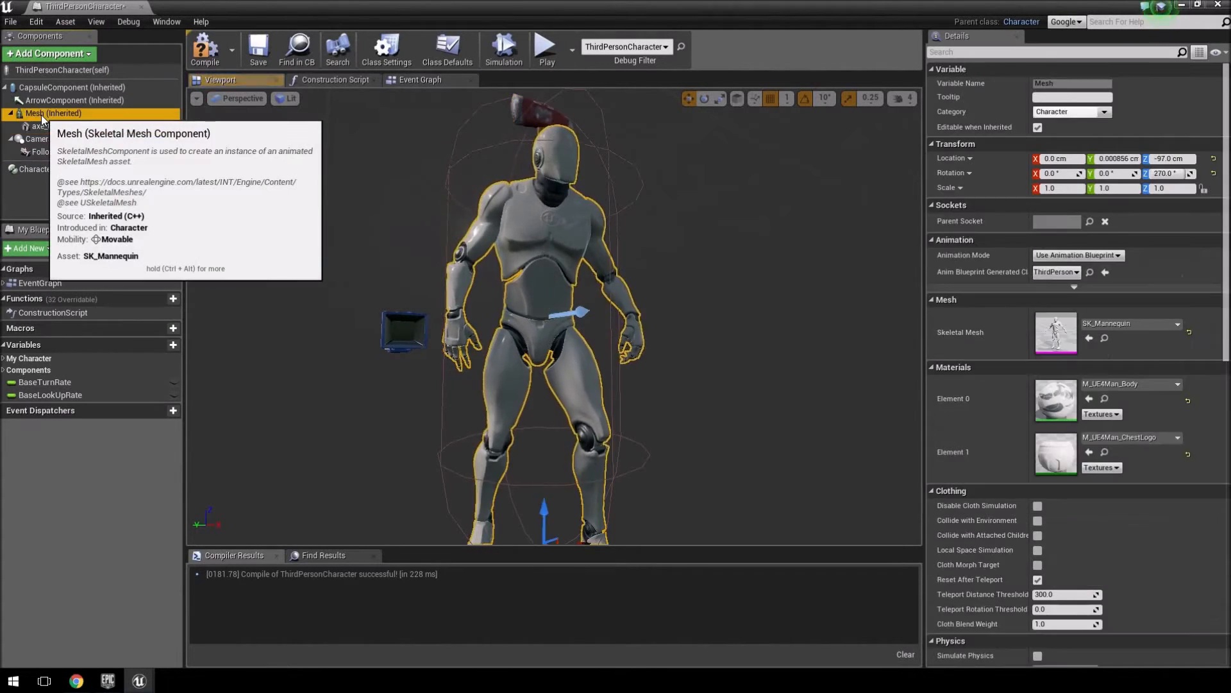
click(45, 125)
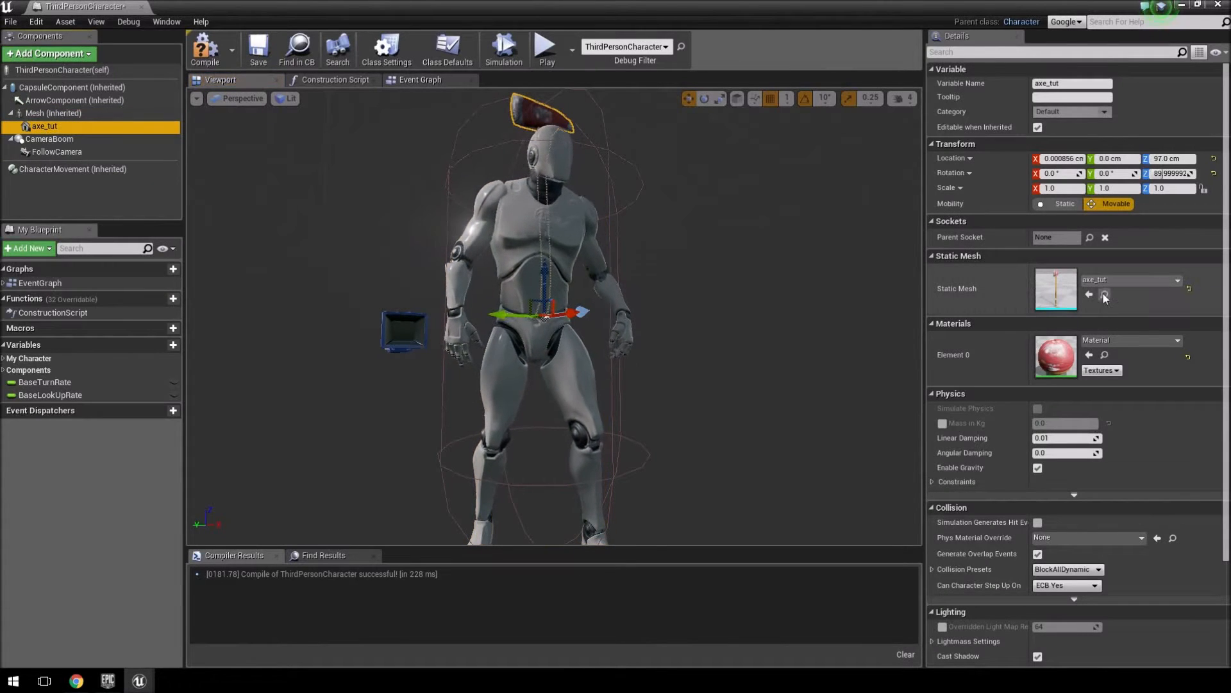
Step: Browse the Parent Socket list of the mannequin's bones and sockets for axe_tut
click(1089, 237)
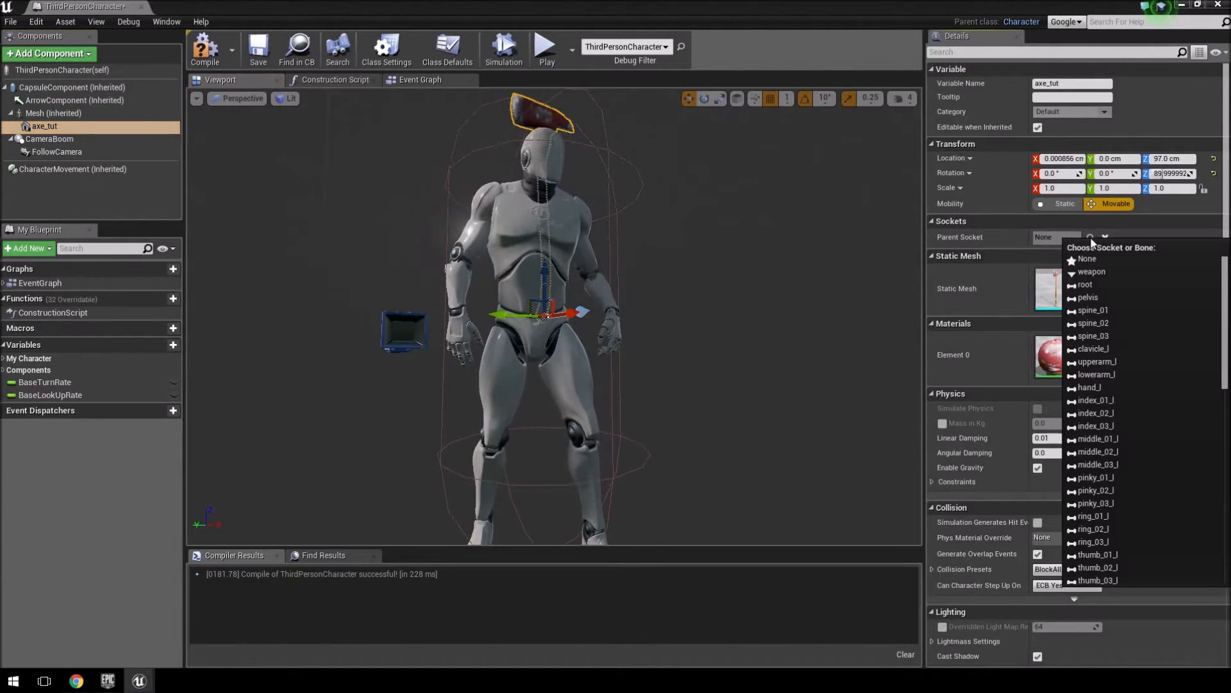
scroll(down, 3)
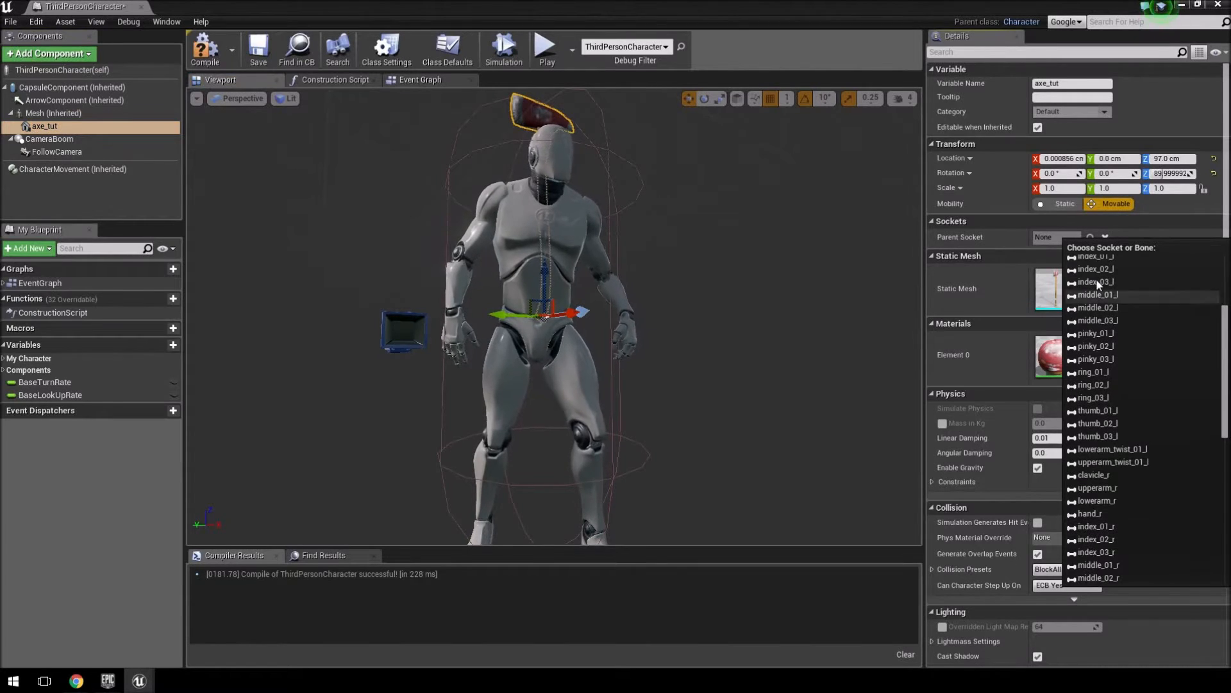
scroll(down, 3)
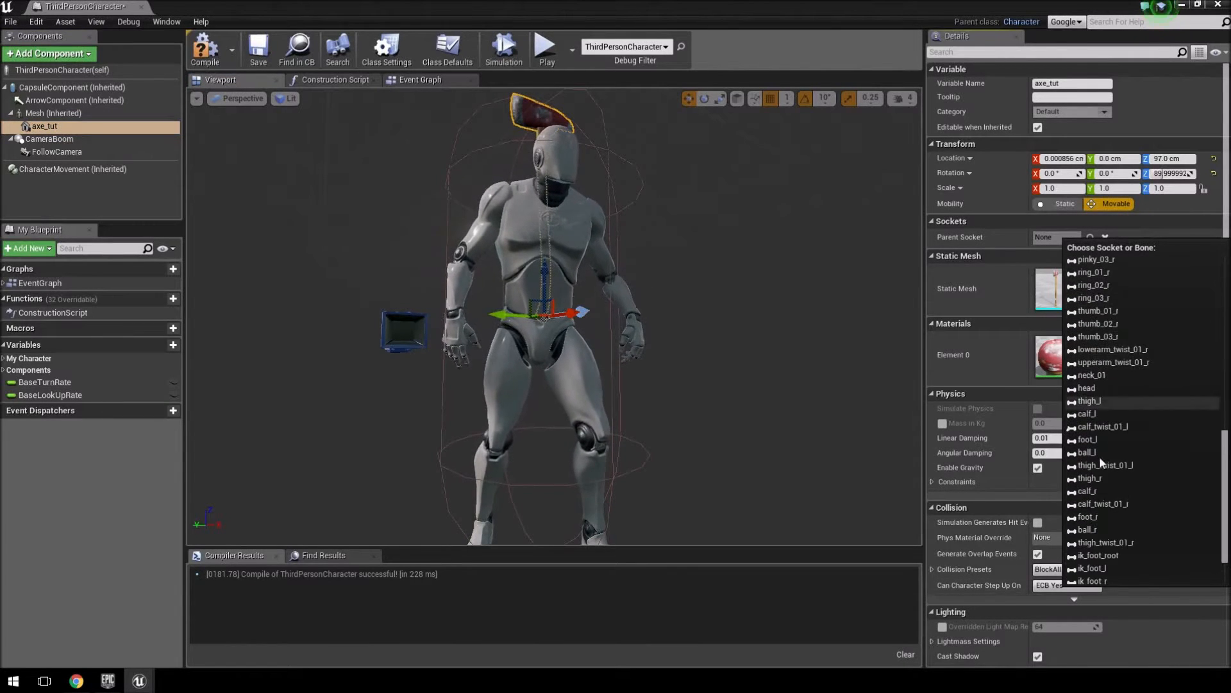
scroll(down, 3)
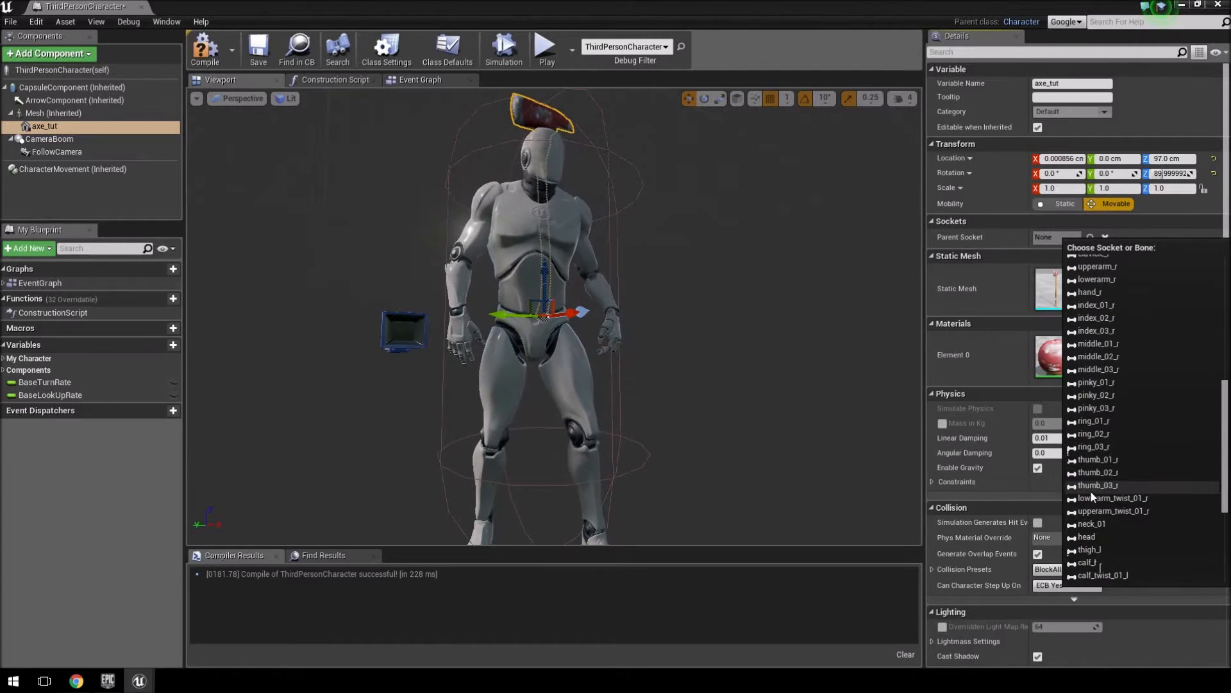
scroll(up, 3)
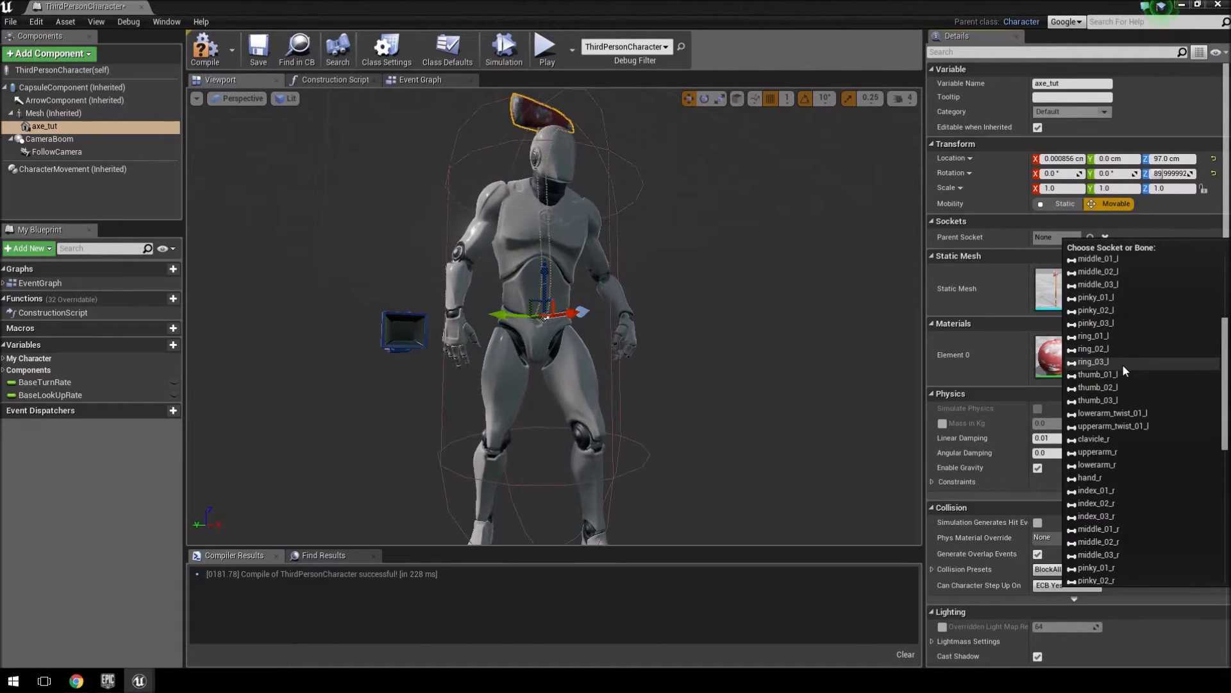
scroll(up, 3)
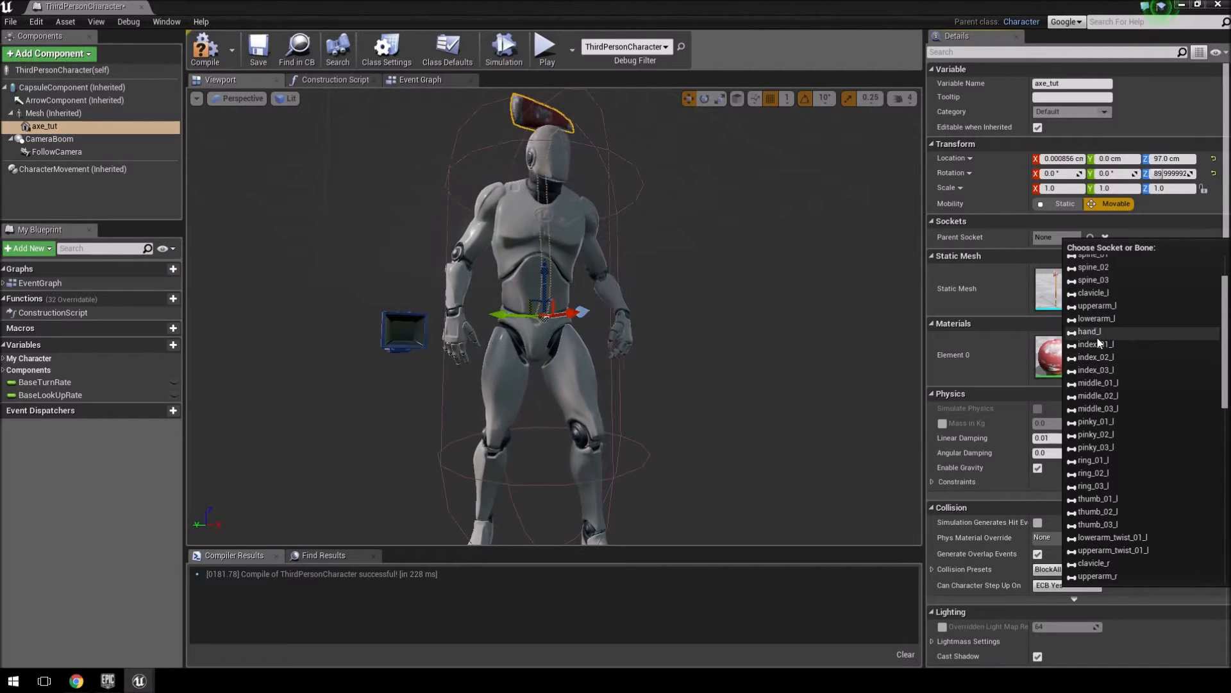
scroll(down, 3)
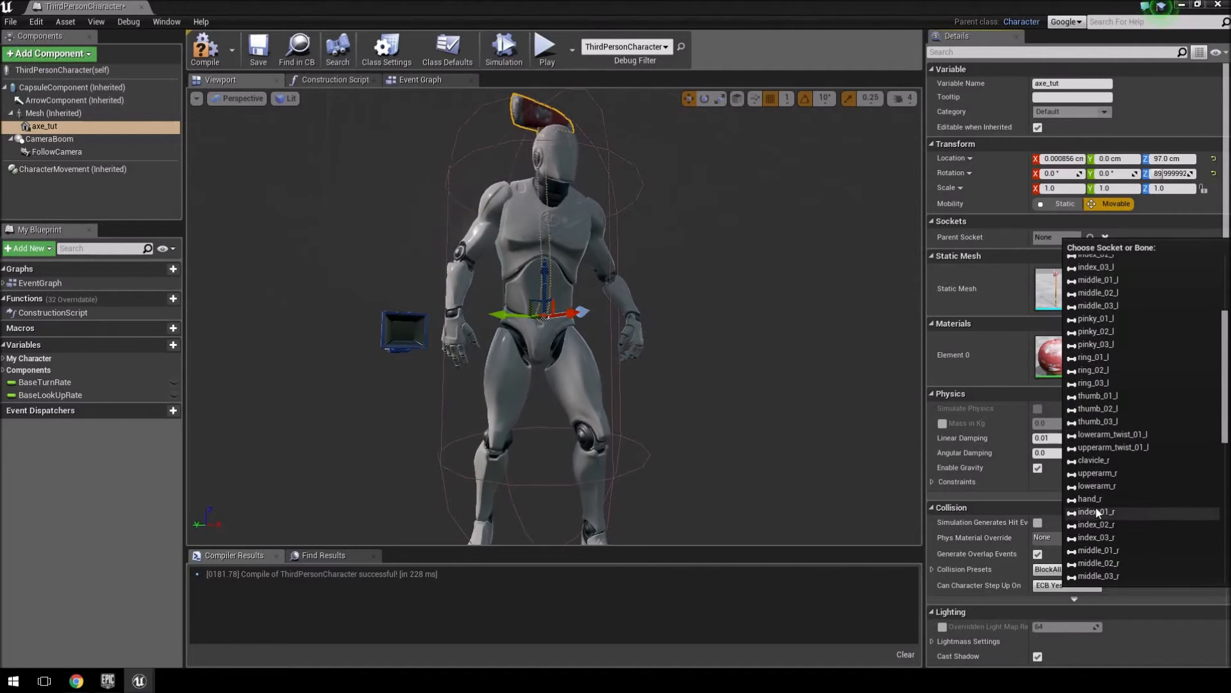
Step: Parent the axe_tut component to the hand_r bone and change a preview viewport option
click(1092, 497)
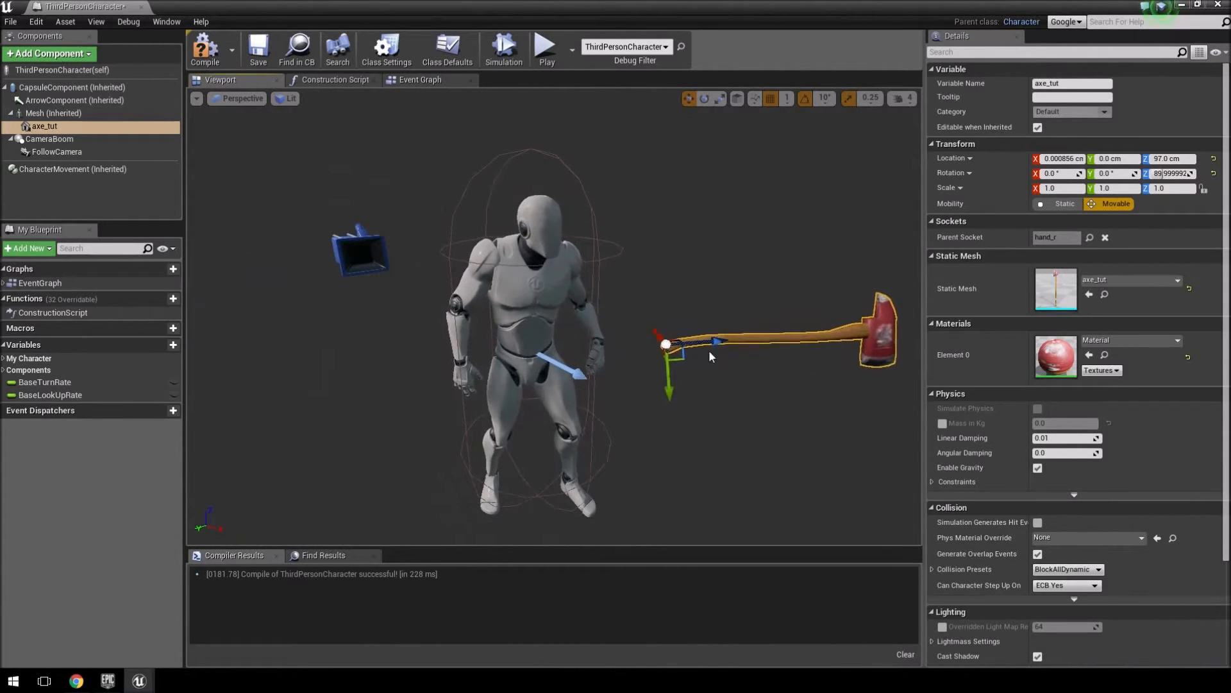
mouse_move(787, 99)
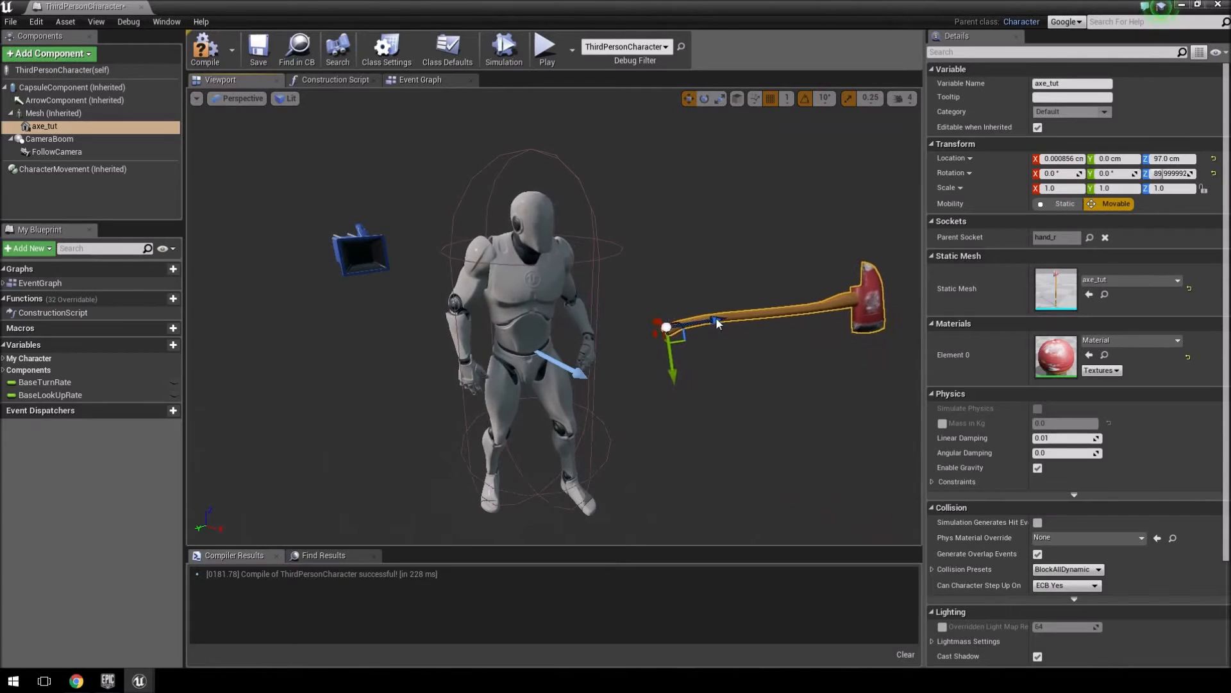
click(197, 98)
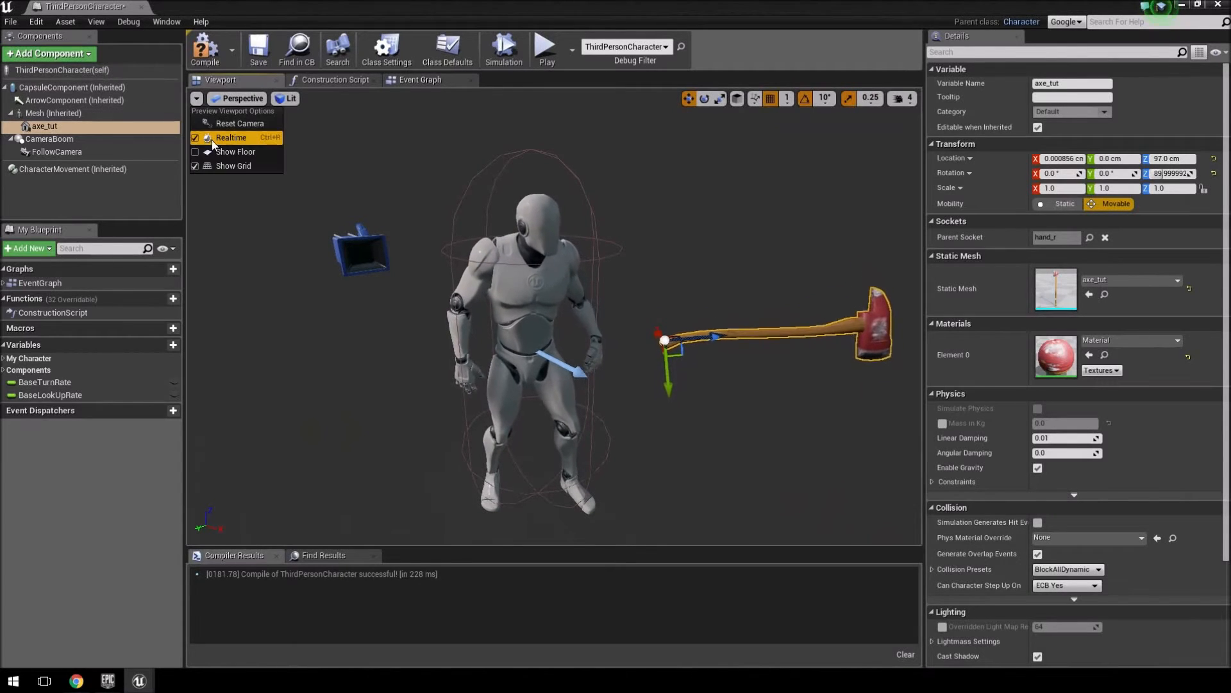
click(231, 138)
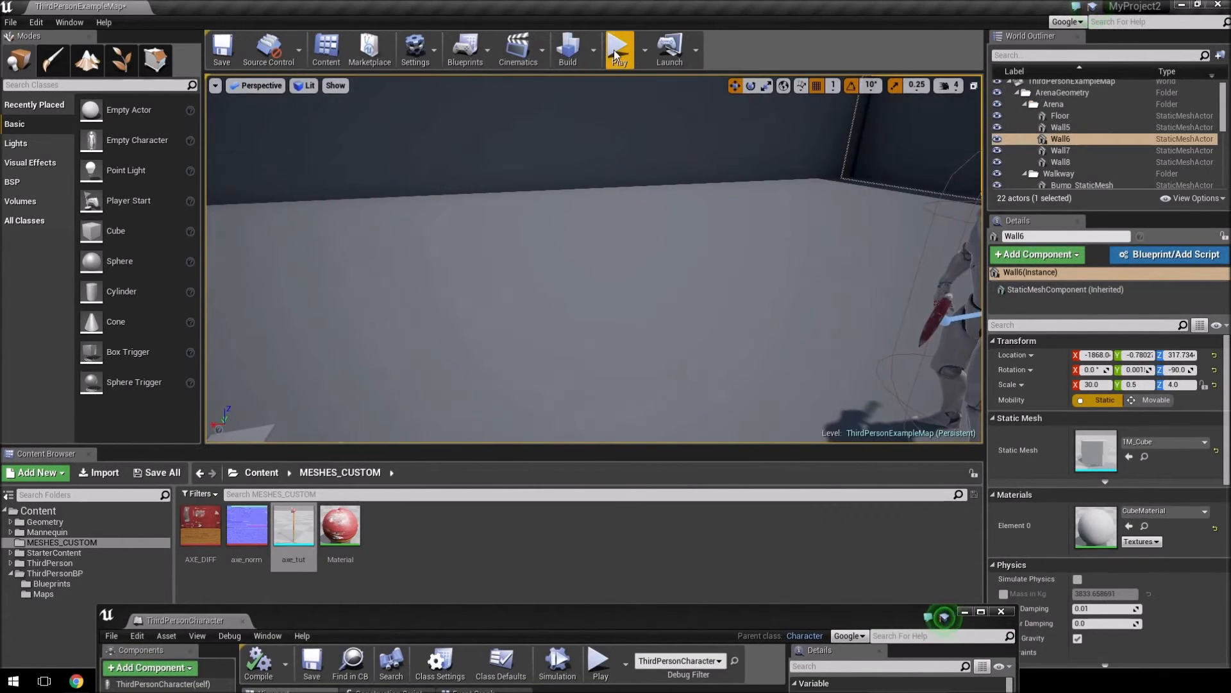
Step: Play-test the level to check the mannequin holds the fire axe, then stop
click(618, 49)
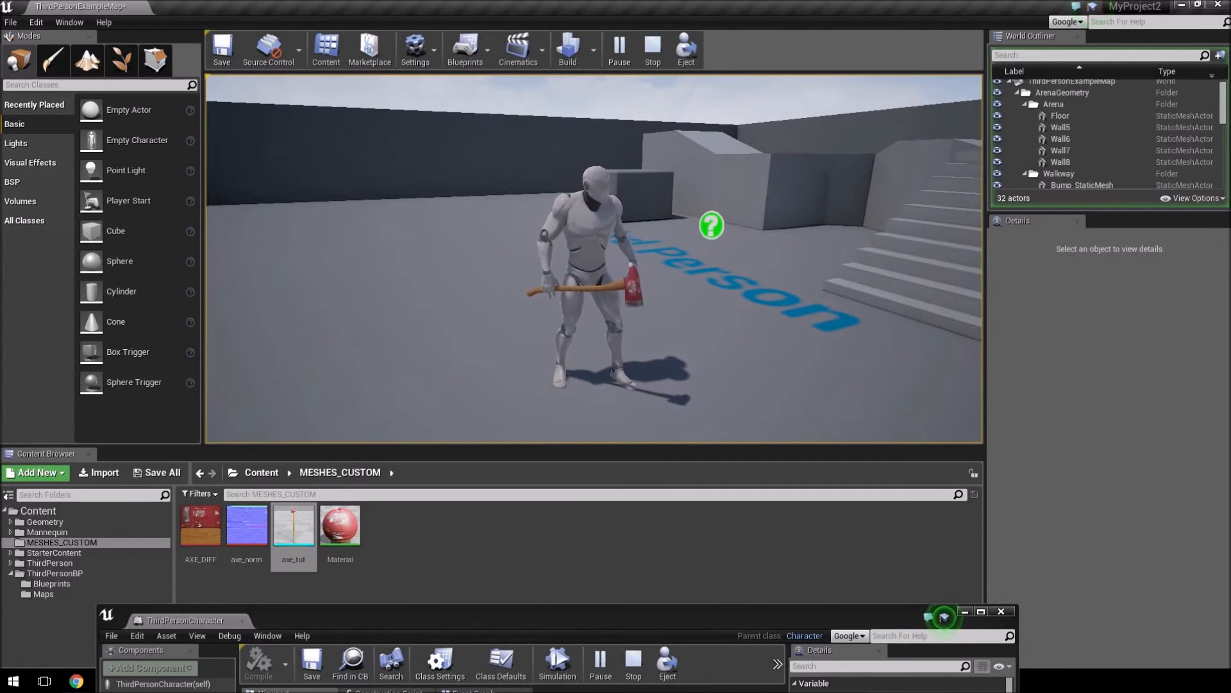
click(652, 49)
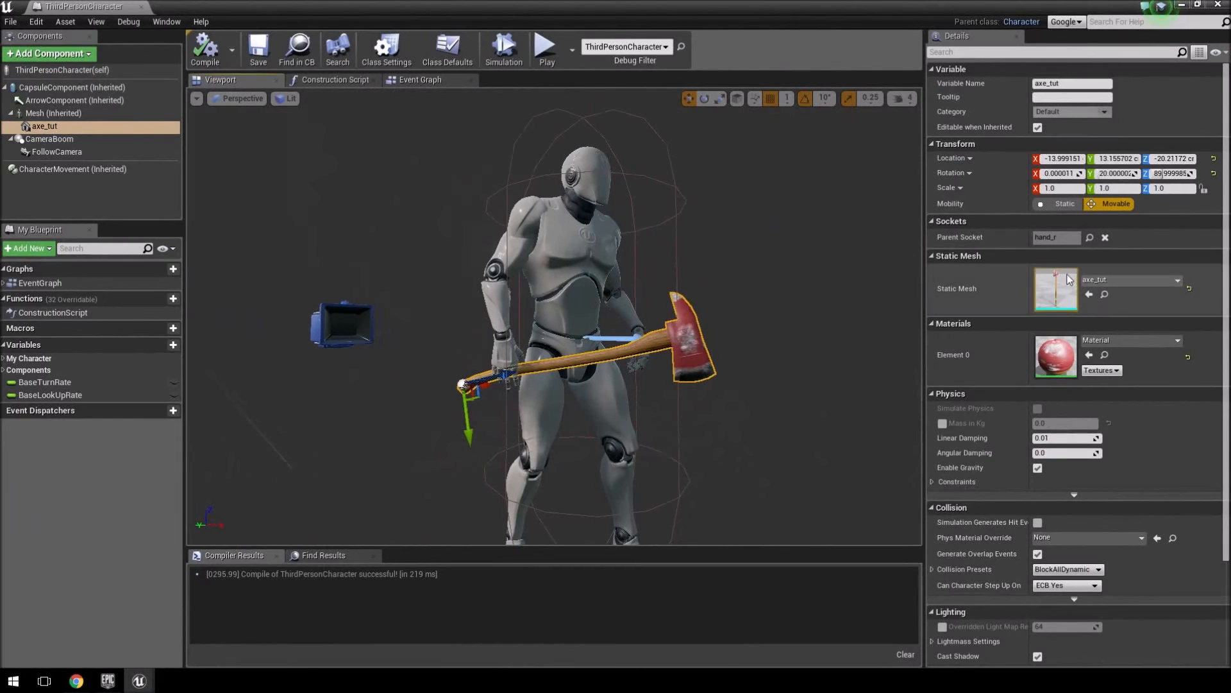
mouse_move(128, 21)
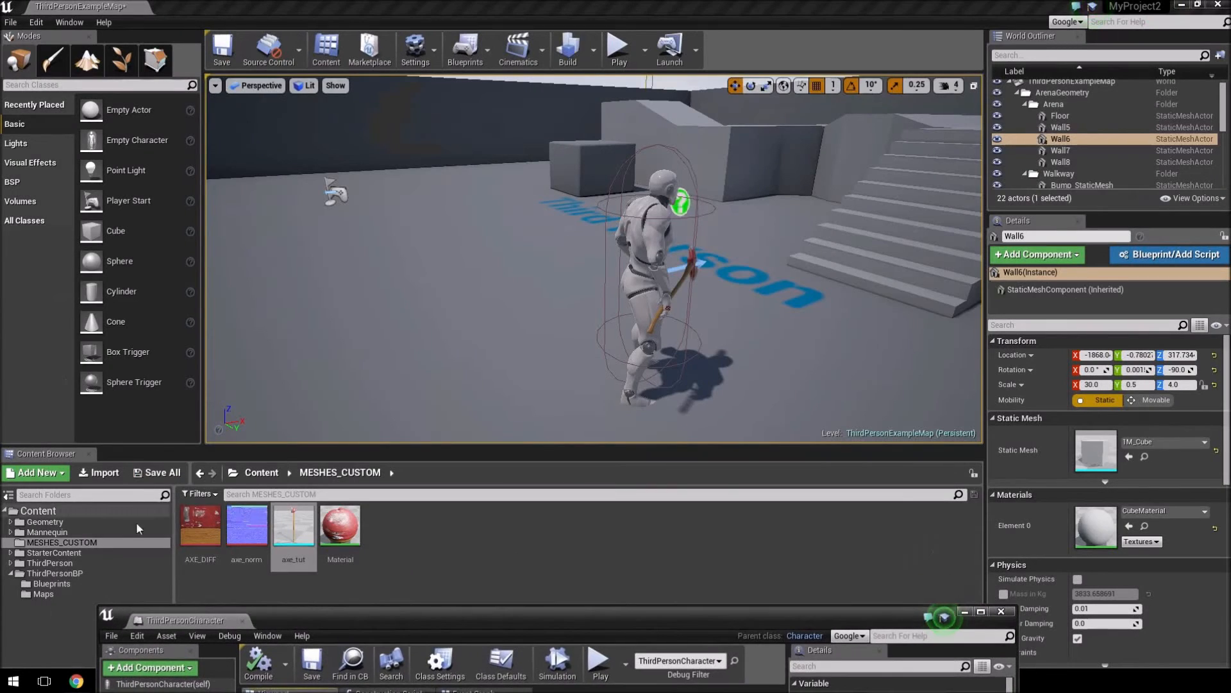
Step: Navigate the Content Browser to Mannequin/Character/Mesh with the skeleton asset
click(47, 531)
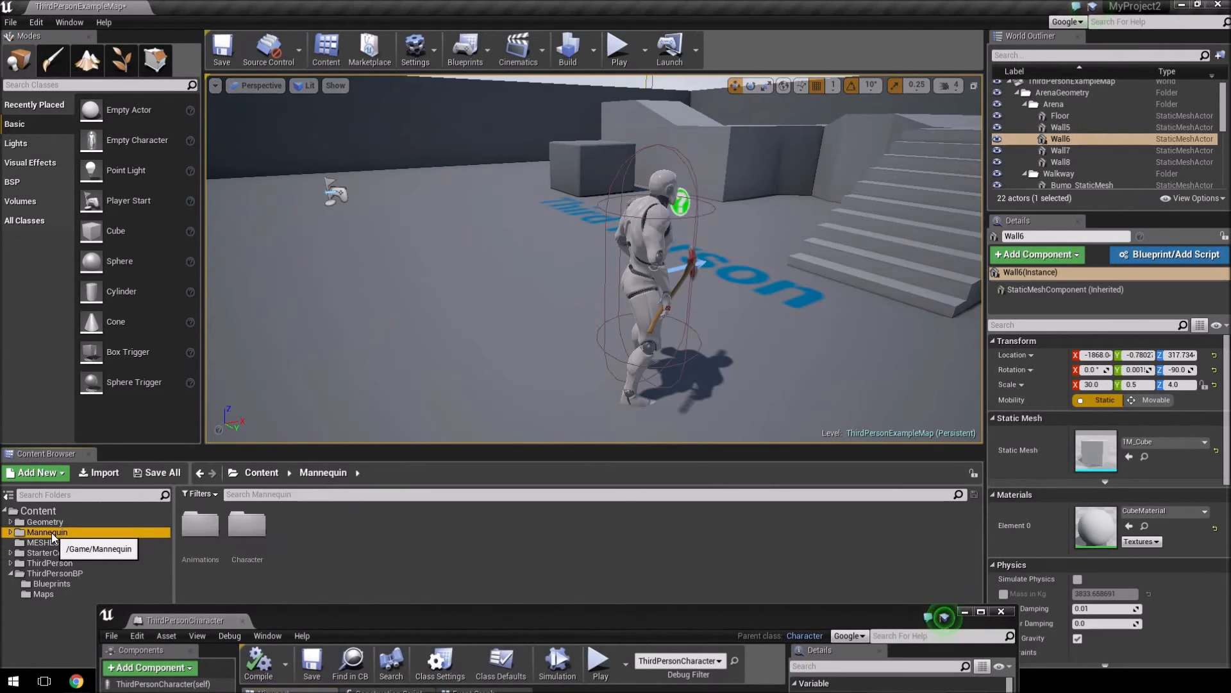
double_click(247, 531)
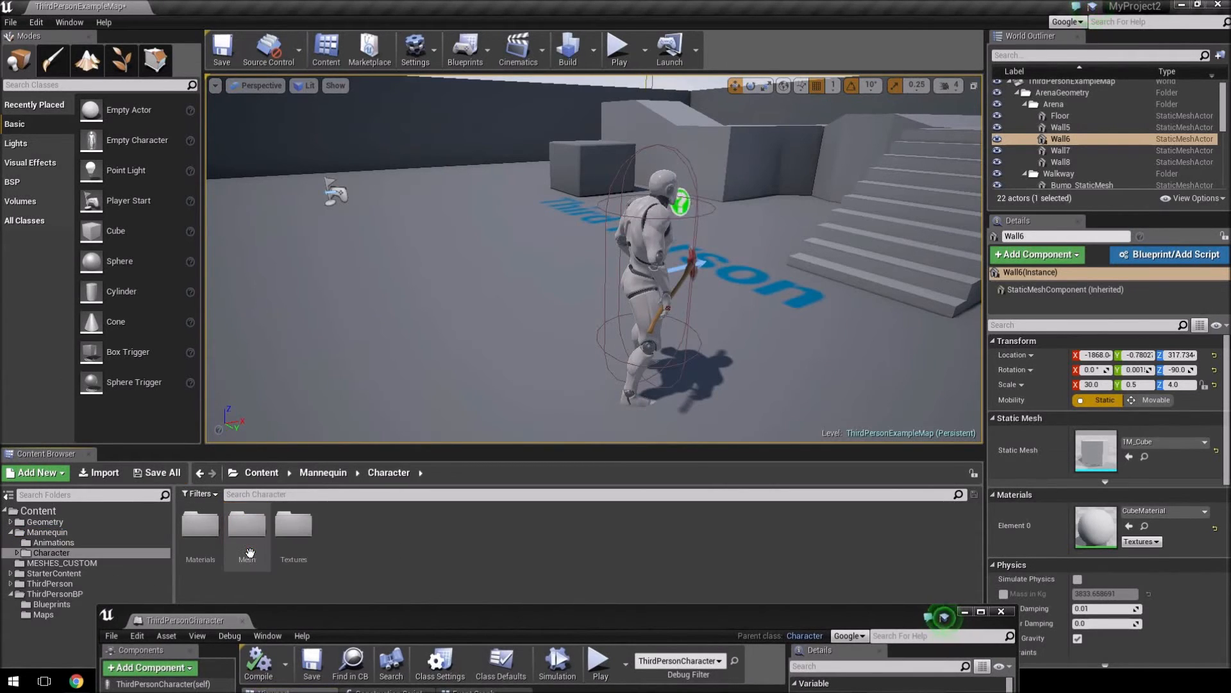
double_click(246, 526)
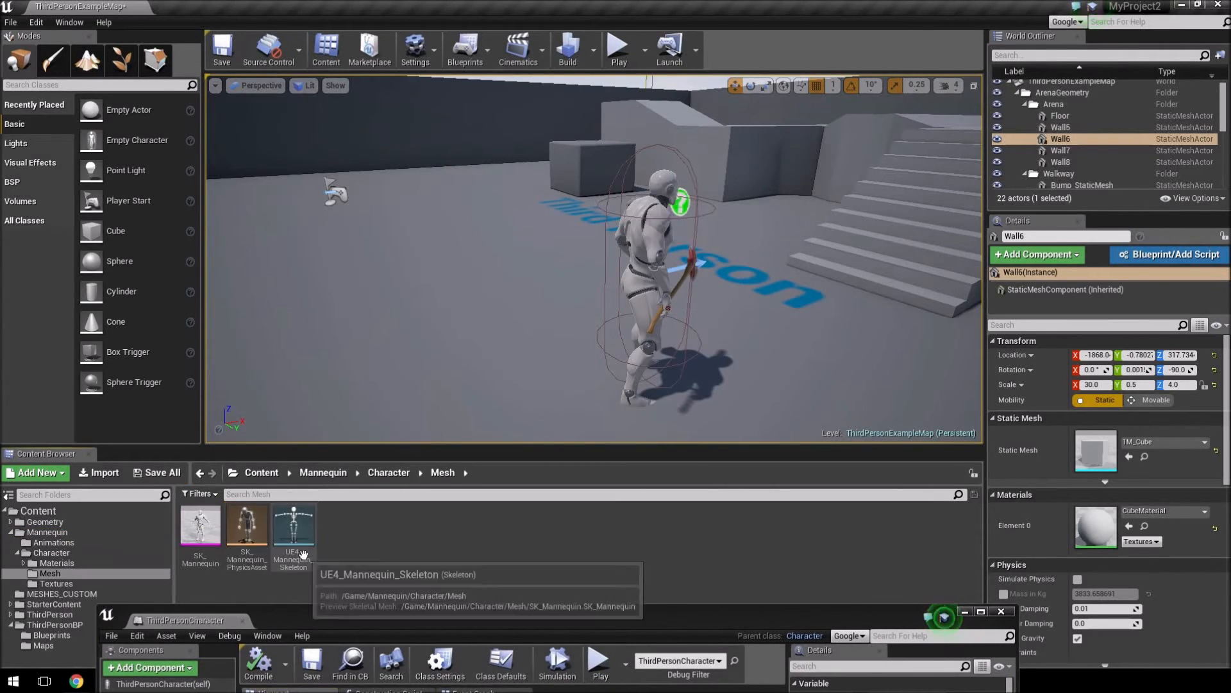
Step: In UE4_Mannequin_Skeleton, add a new ring_03_lSocket socket on the ring_03_l bone
double_click(292, 526)
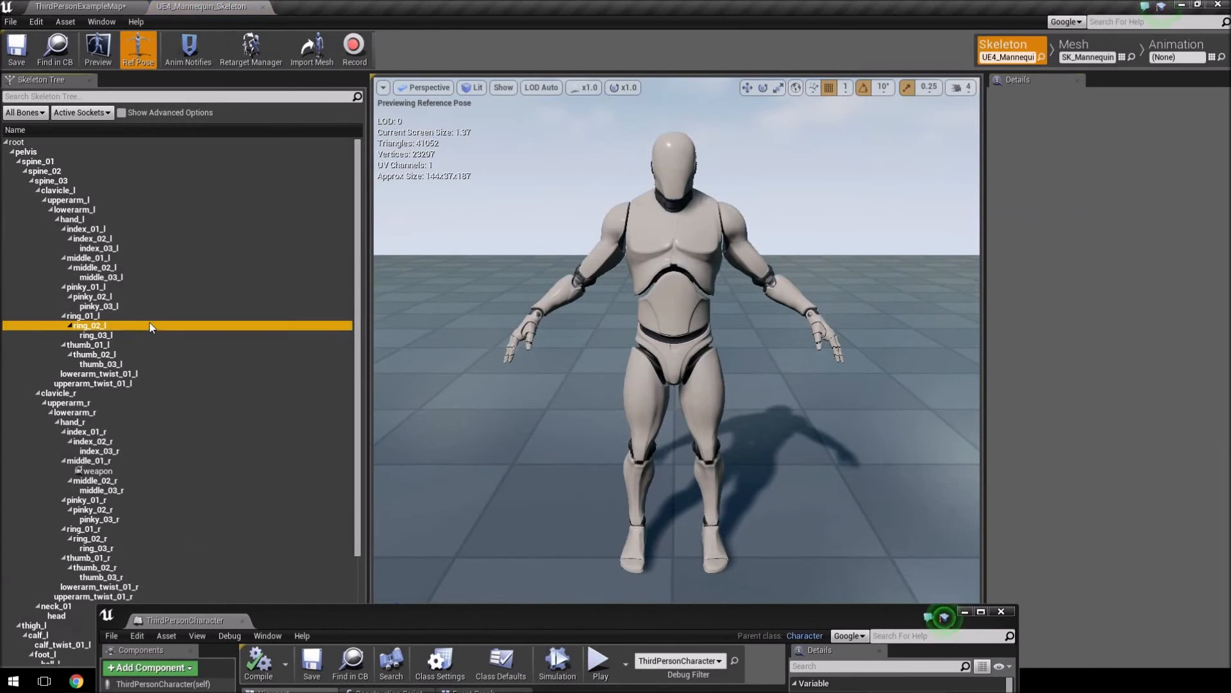
click(69, 401)
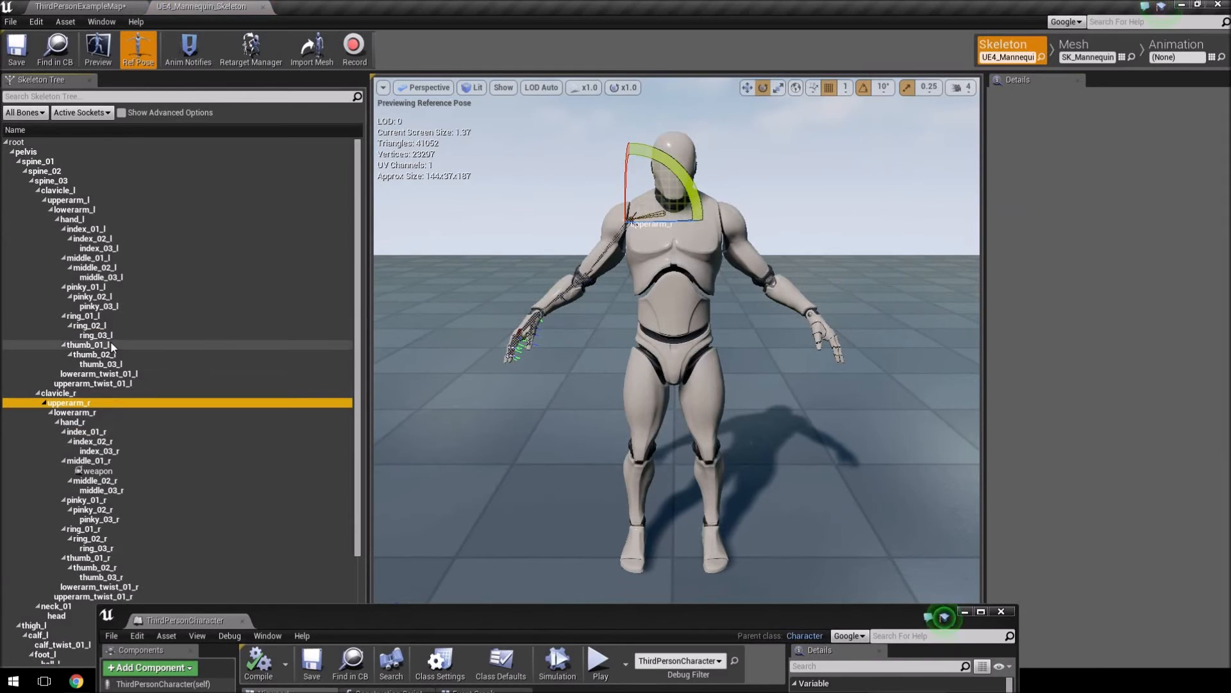
mouse_move(518, 359)
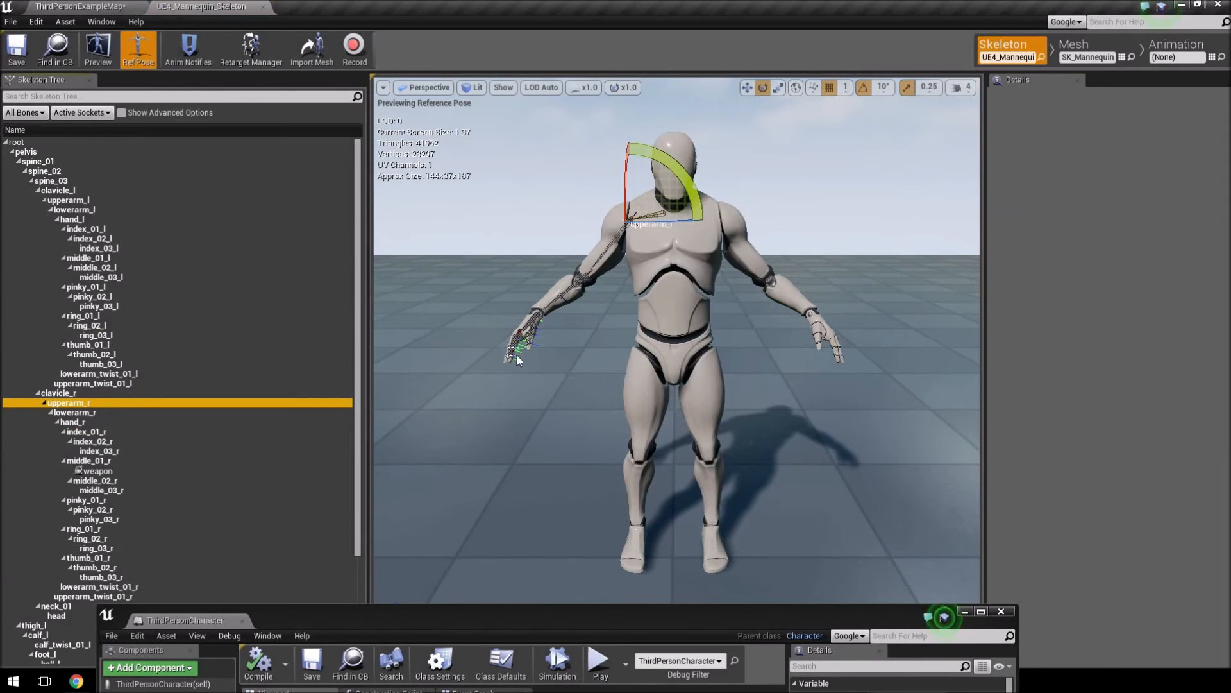
click(96, 334)
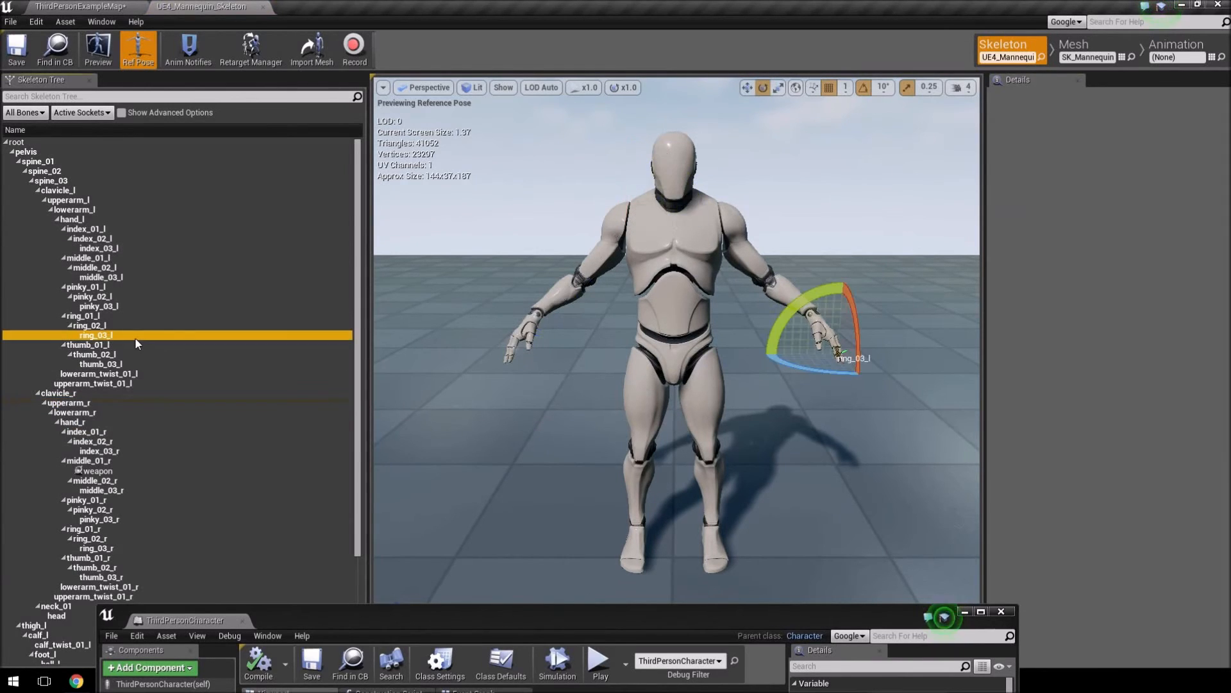
right_click(96, 335)
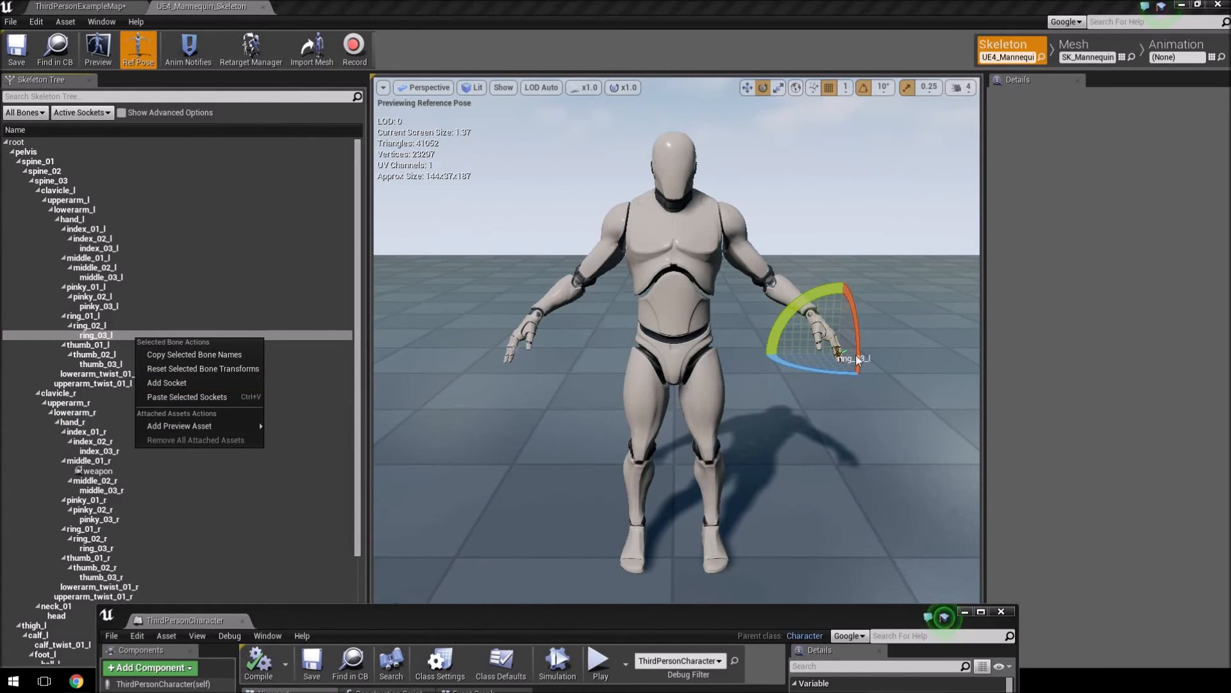
click(167, 382)
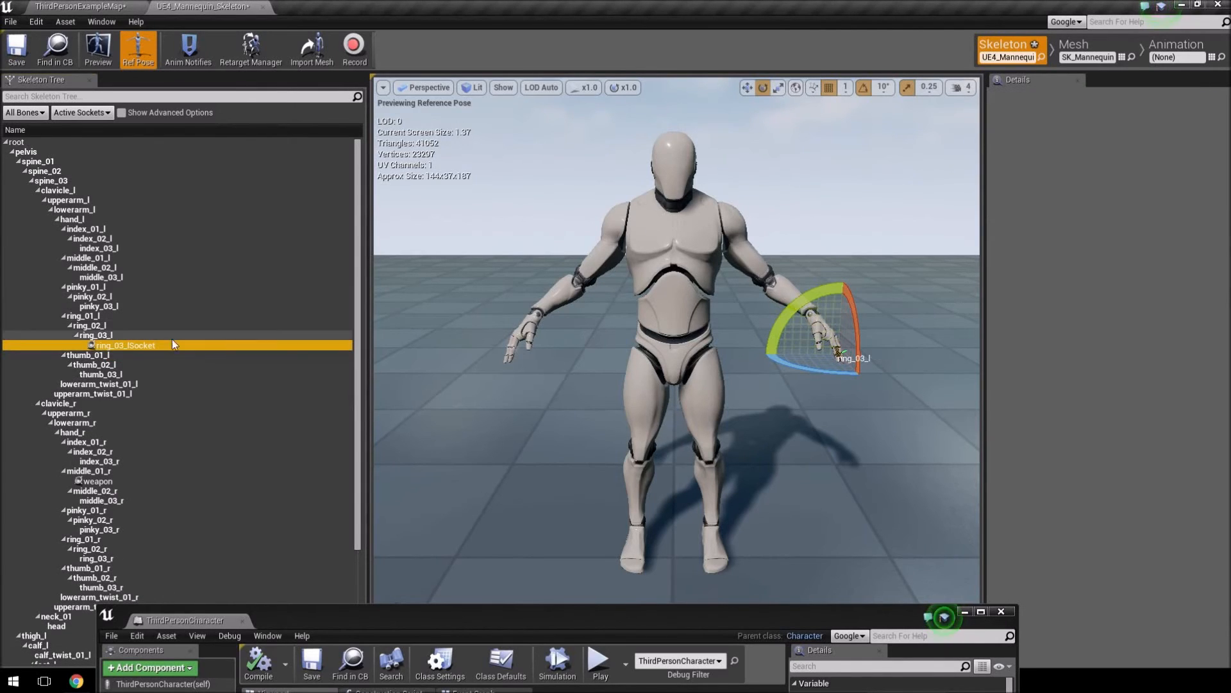
click(123, 345)
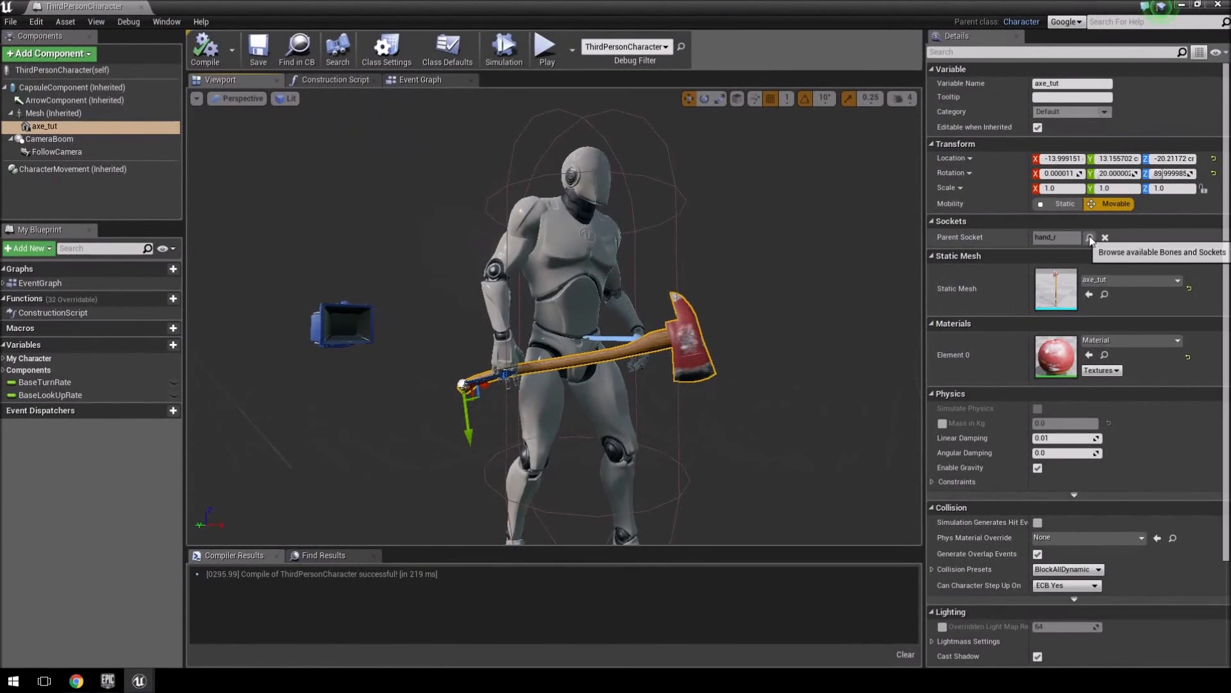
Step: Reopen axe_tut's Parent Socket list, now offering the new ring_03_lSocket
click(1090, 237)
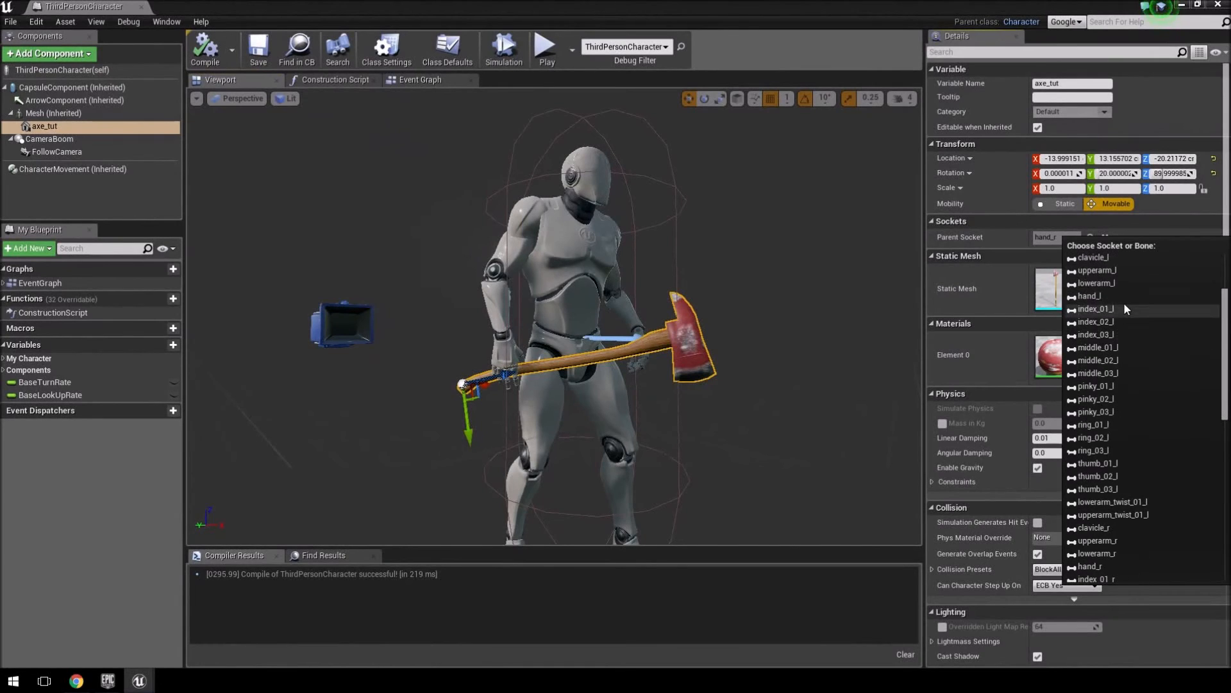
scroll(up, 3)
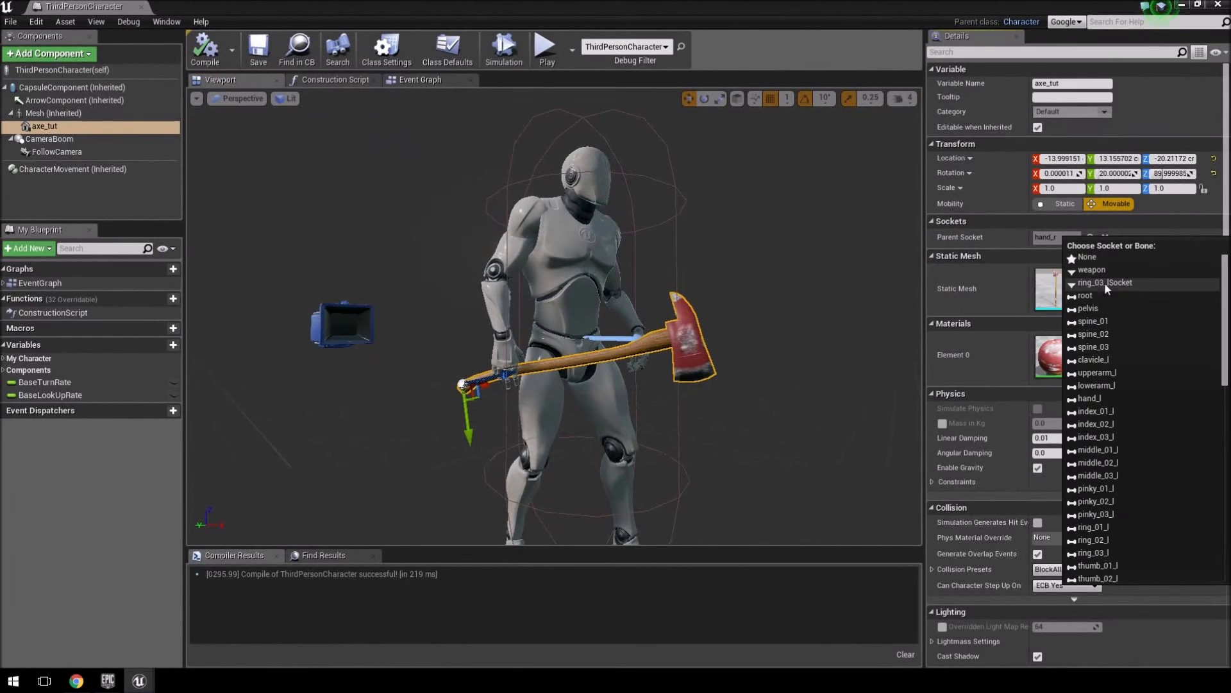
mouse_move(1138, 291)
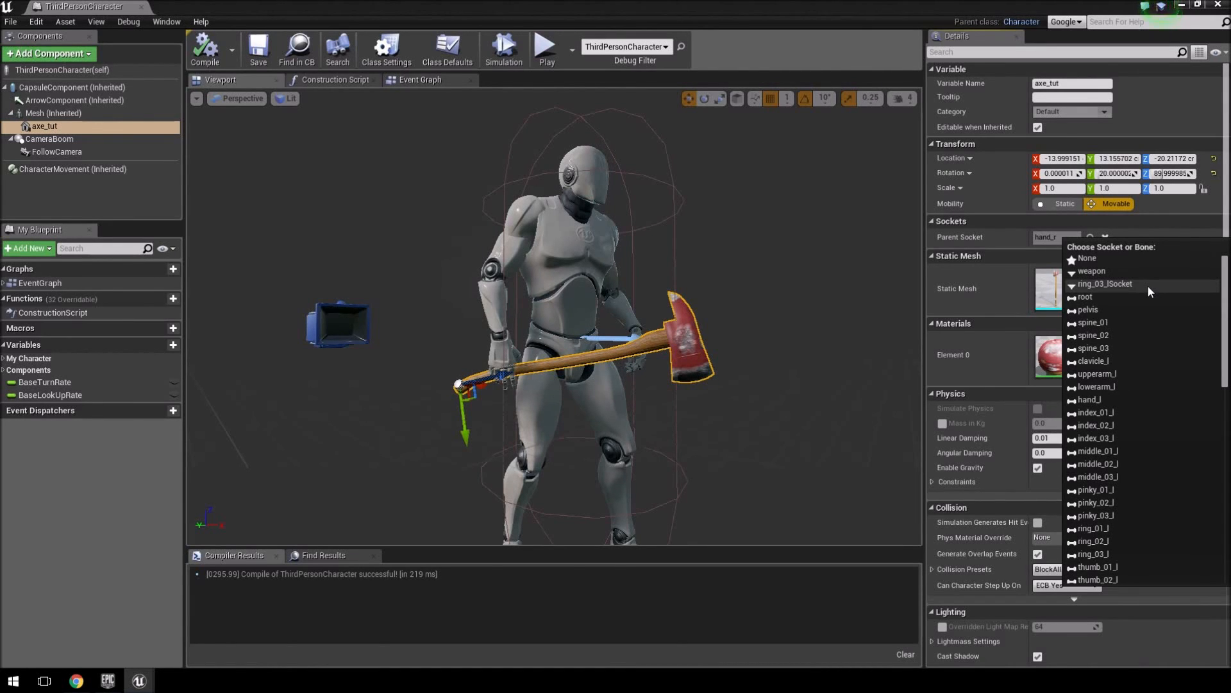
mouse_move(1149, 291)
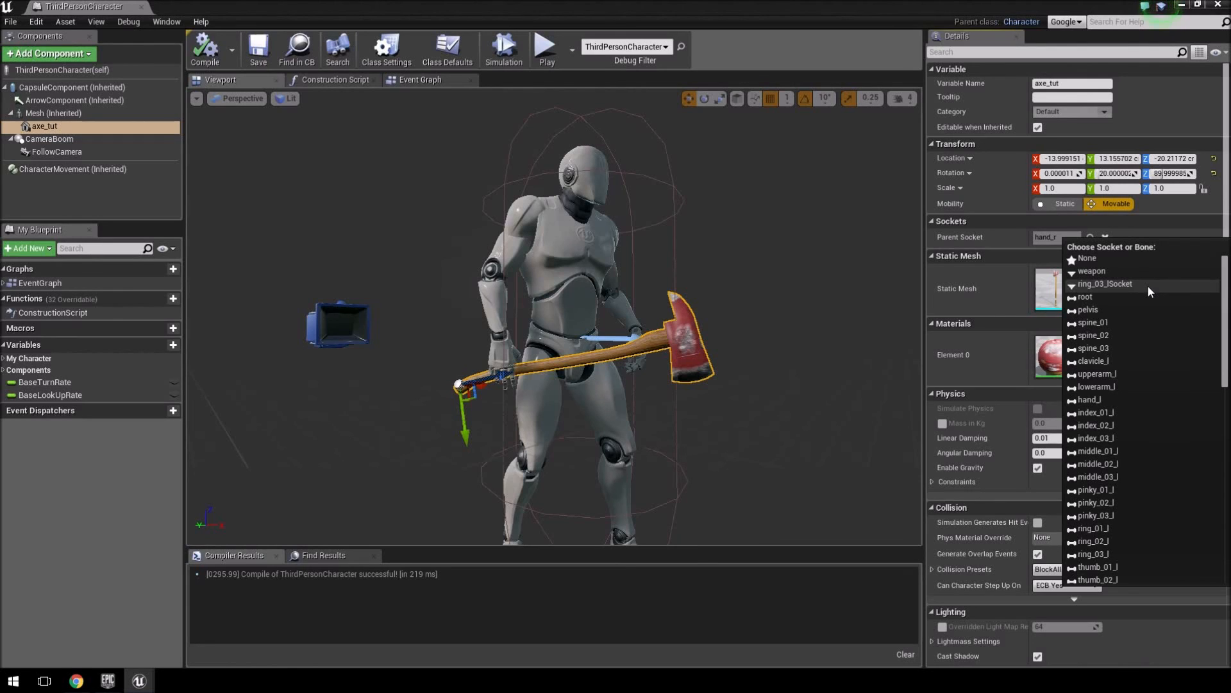